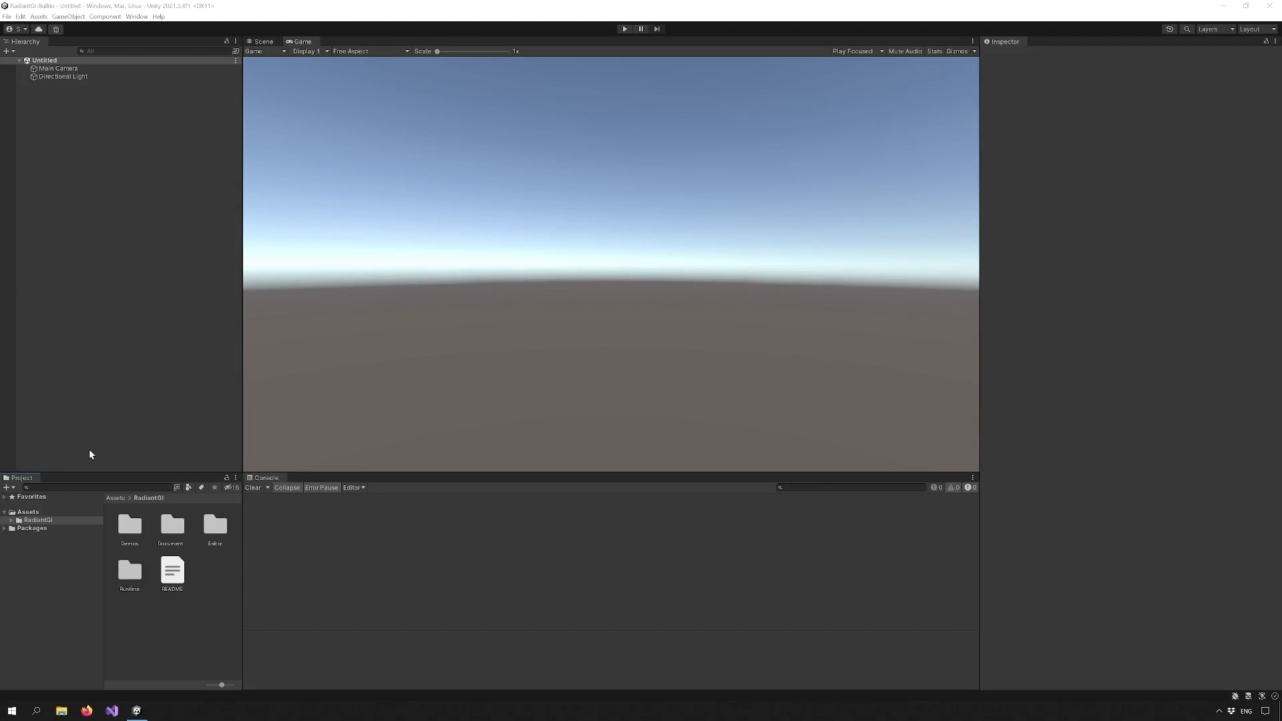
pyautogui.moveTo(189, 522)
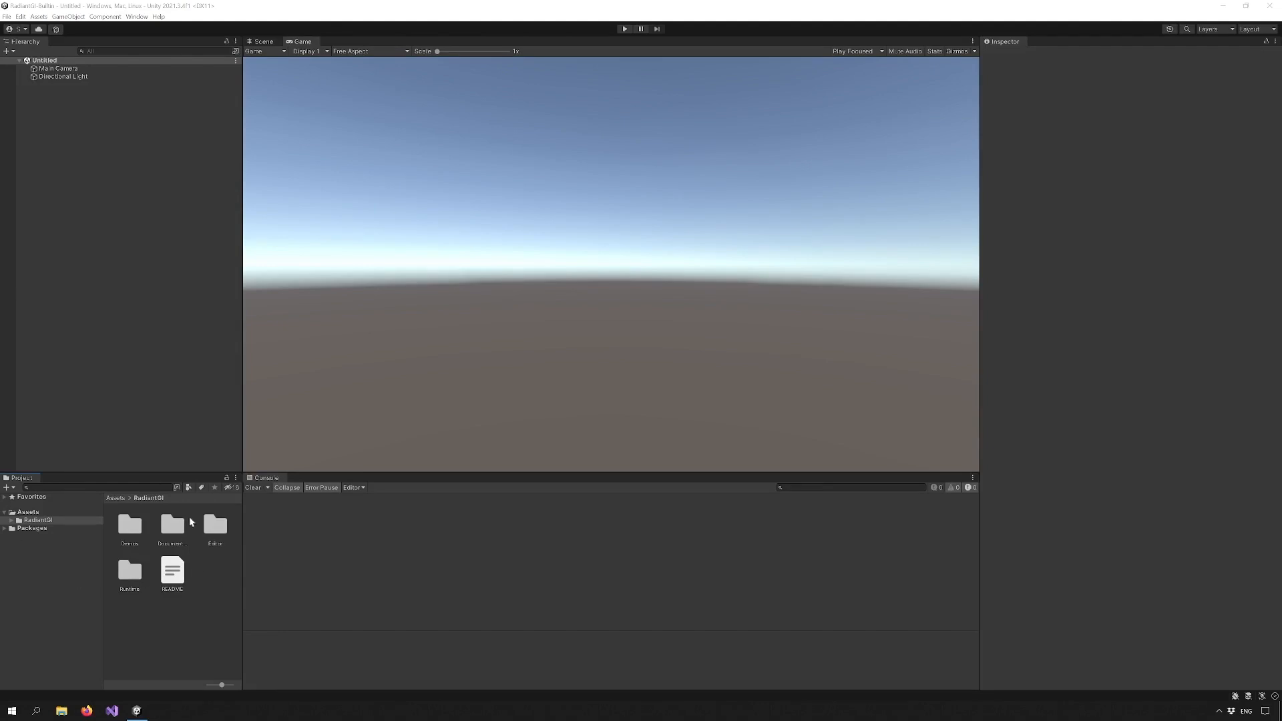
# Add a Radiant GI Volume to the untitled scene from the GameObject menu
pyautogui.click(68, 16)
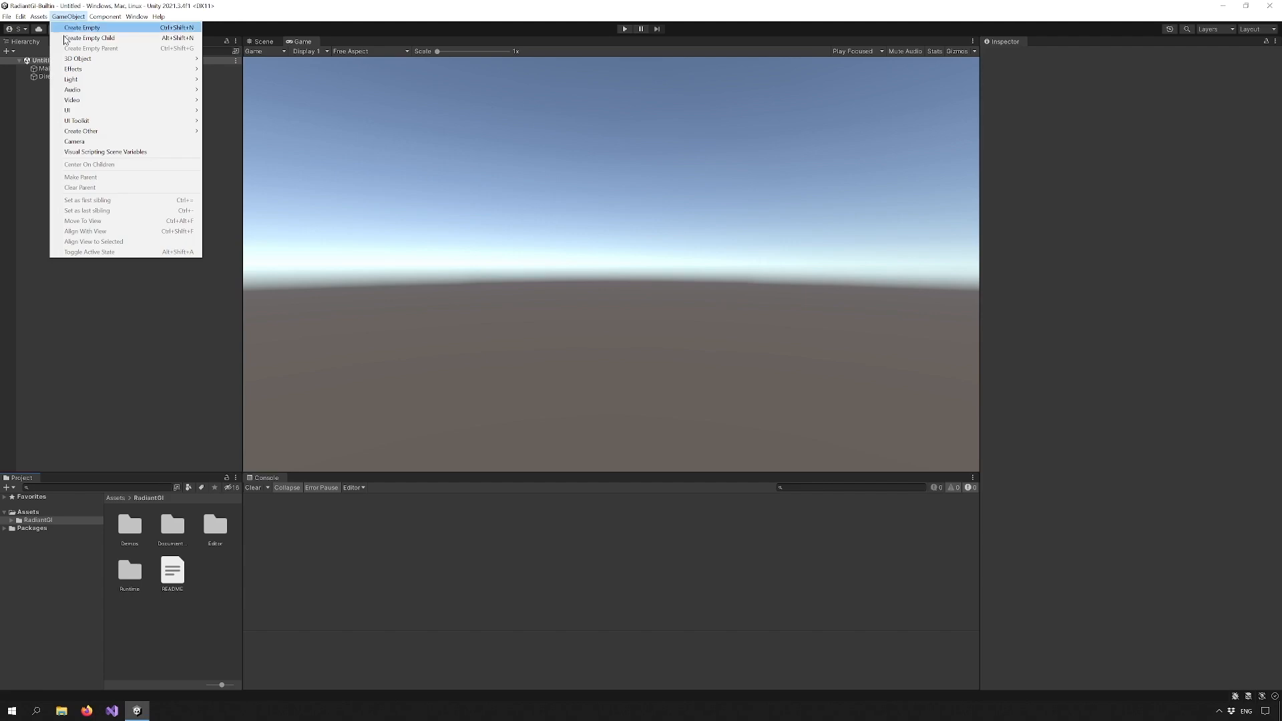
pyautogui.moveTo(80, 131)
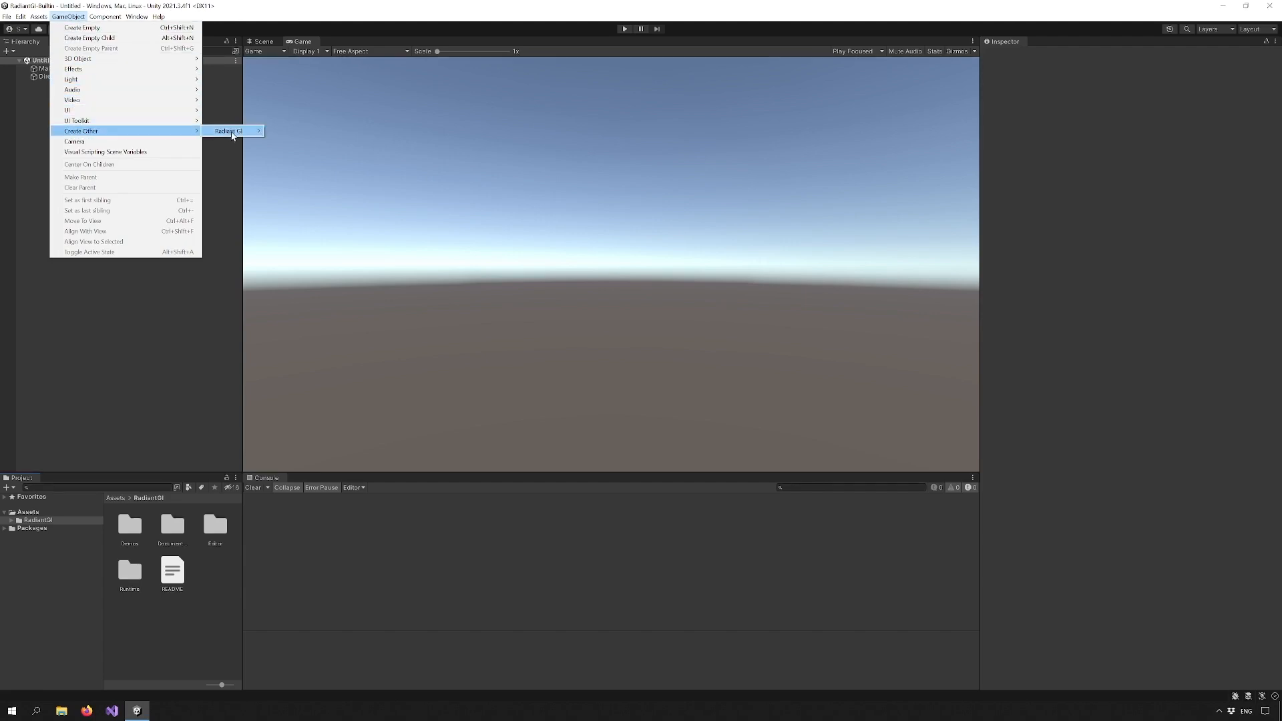
pyautogui.click(229, 131)
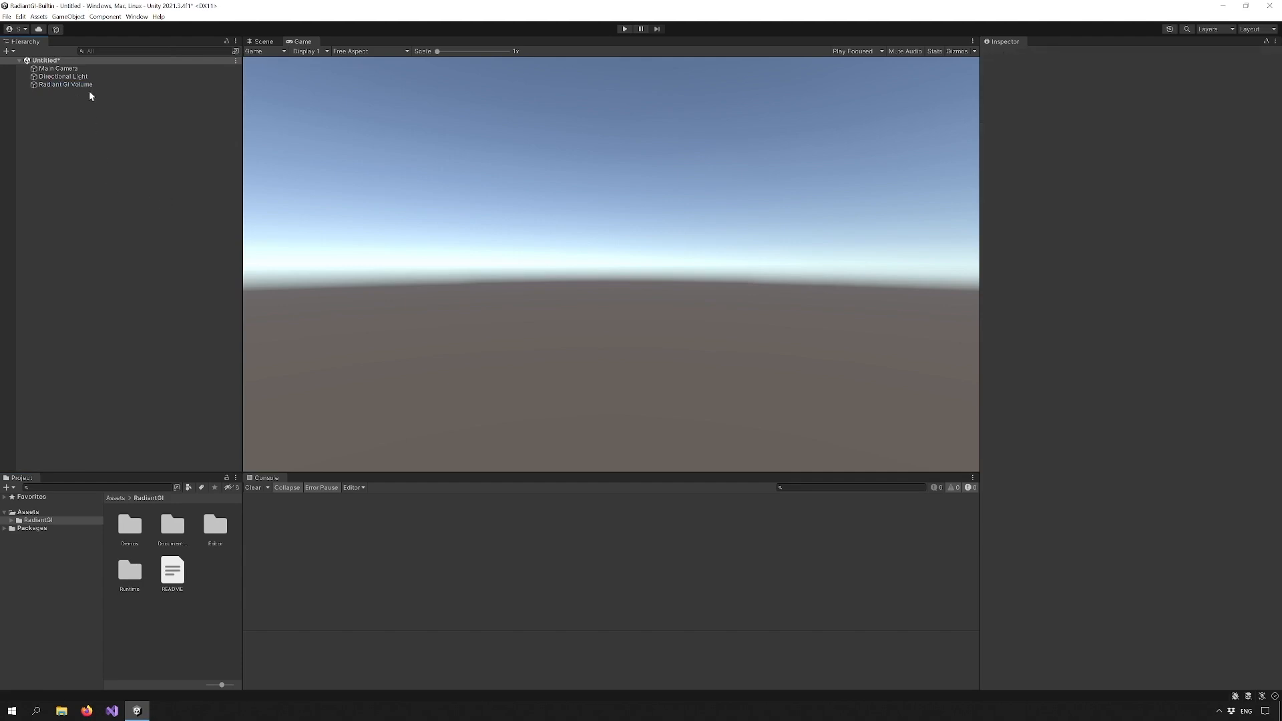
# Create a profile for the Radiant GI Volume, then assign AtriumRadiantProfile to it
pyautogui.click(65, 84)
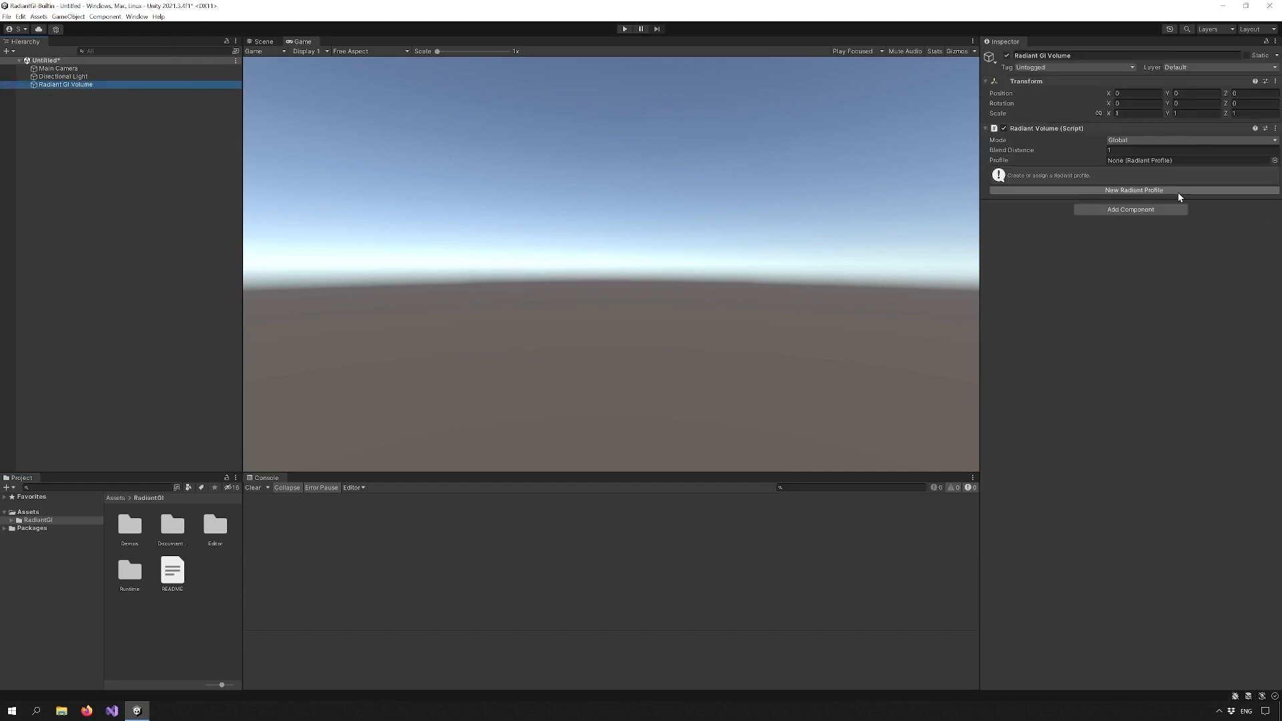
pyautogui.click(1134, 190)
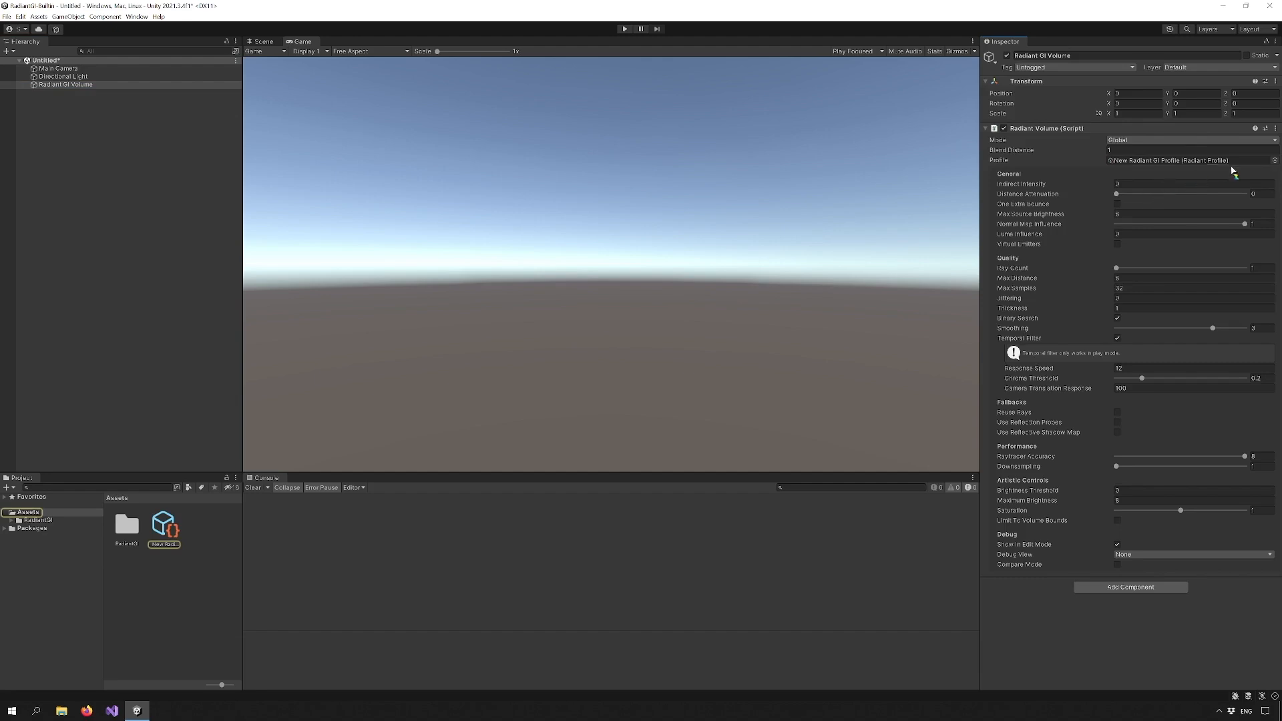
pyautogui.click(1273, 161)
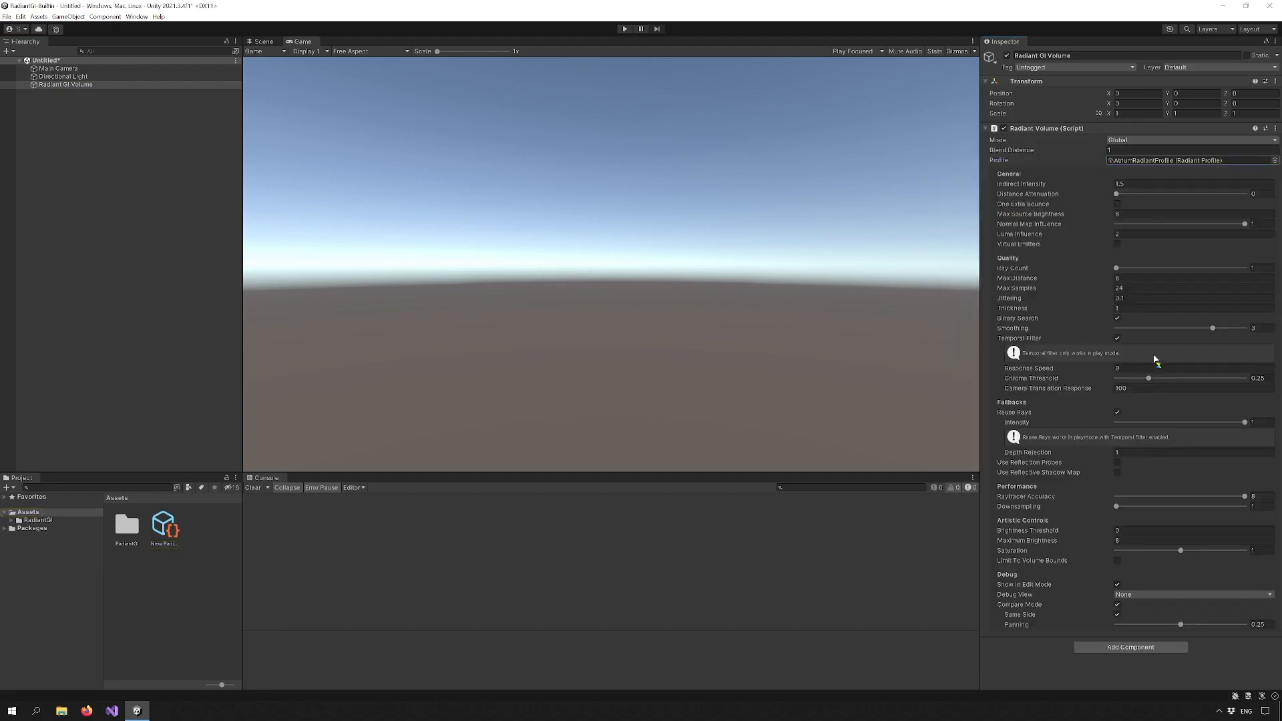
pyautogui.moveTo(1066, 258)
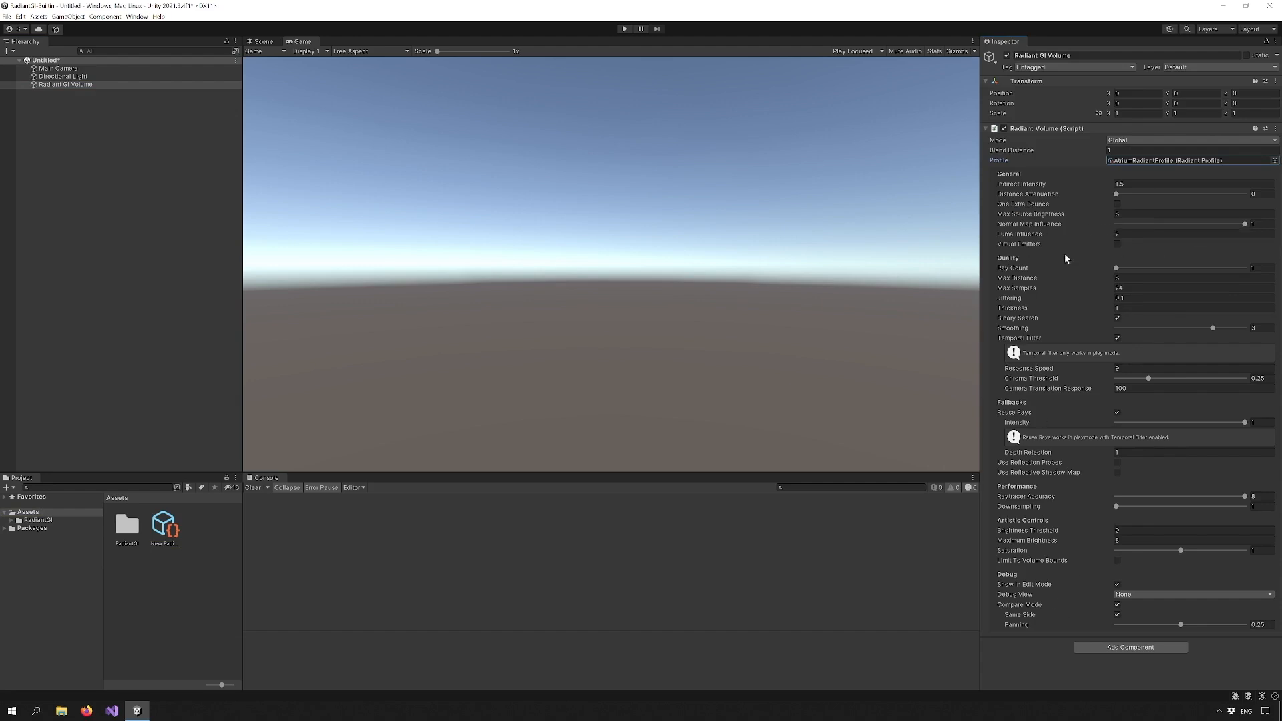
pyautogui.moveTo(665, 307)
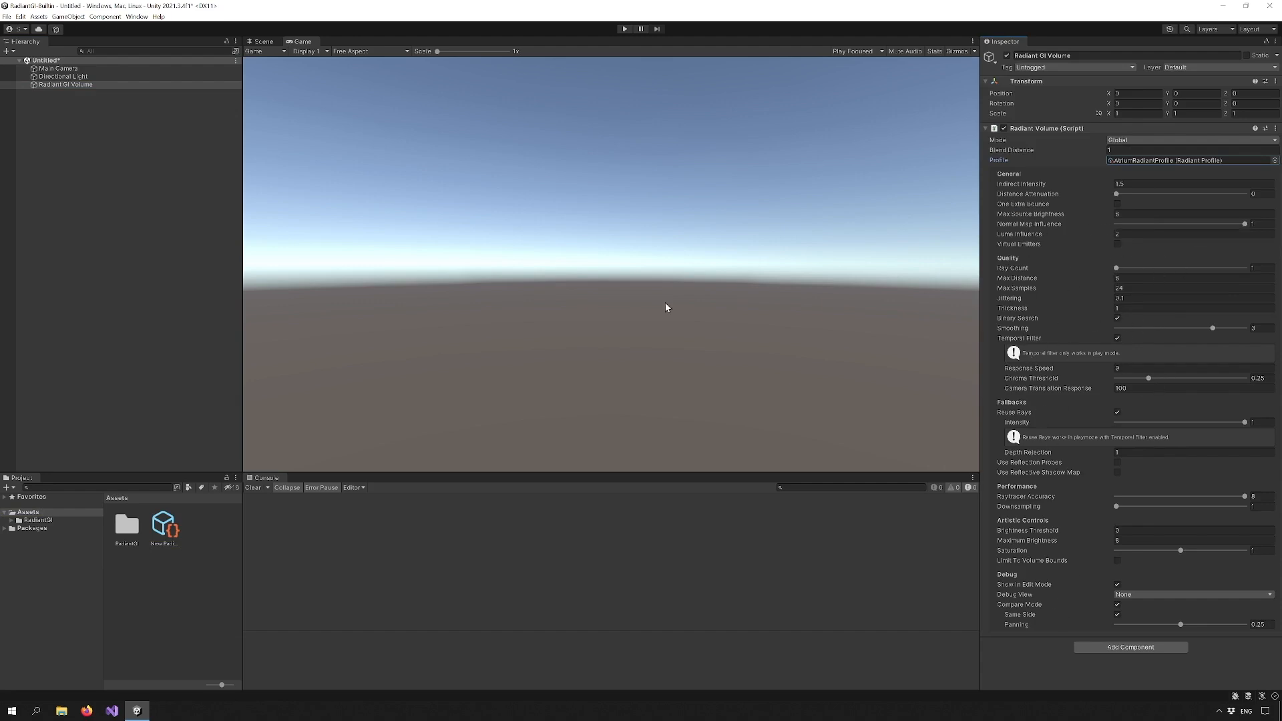
pyautogui.click(57, 68)
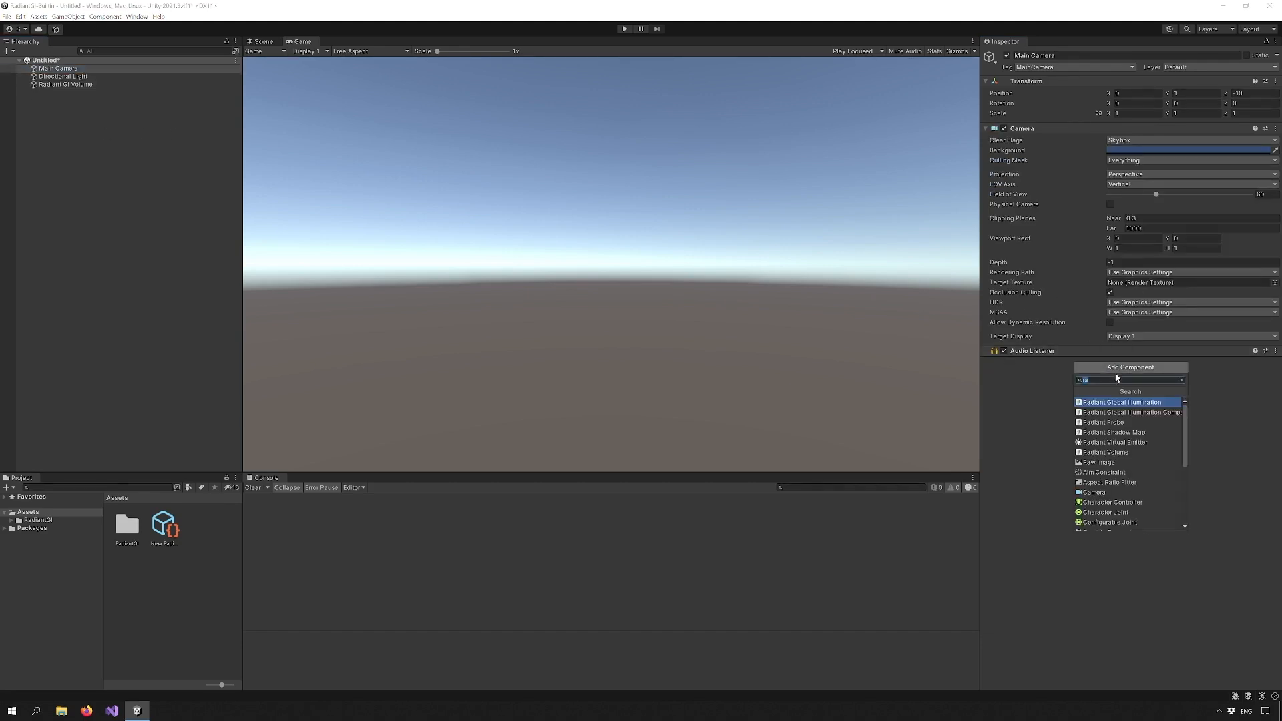
# Add the Radiant Global Illumination component to the Main Camera
pyautogui.click(1124, 402)
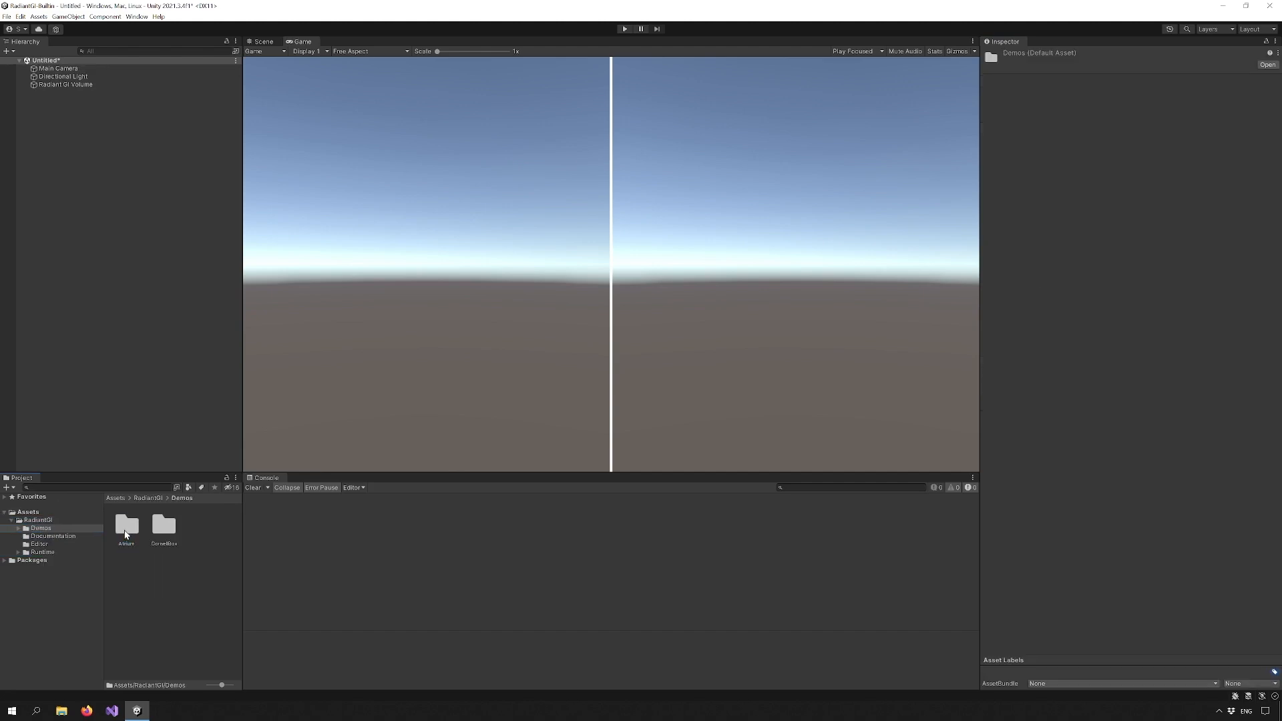
# Load Scene_Atrium from the Demos > Atrium folder
pyautogui.doubleClick(126, 527)
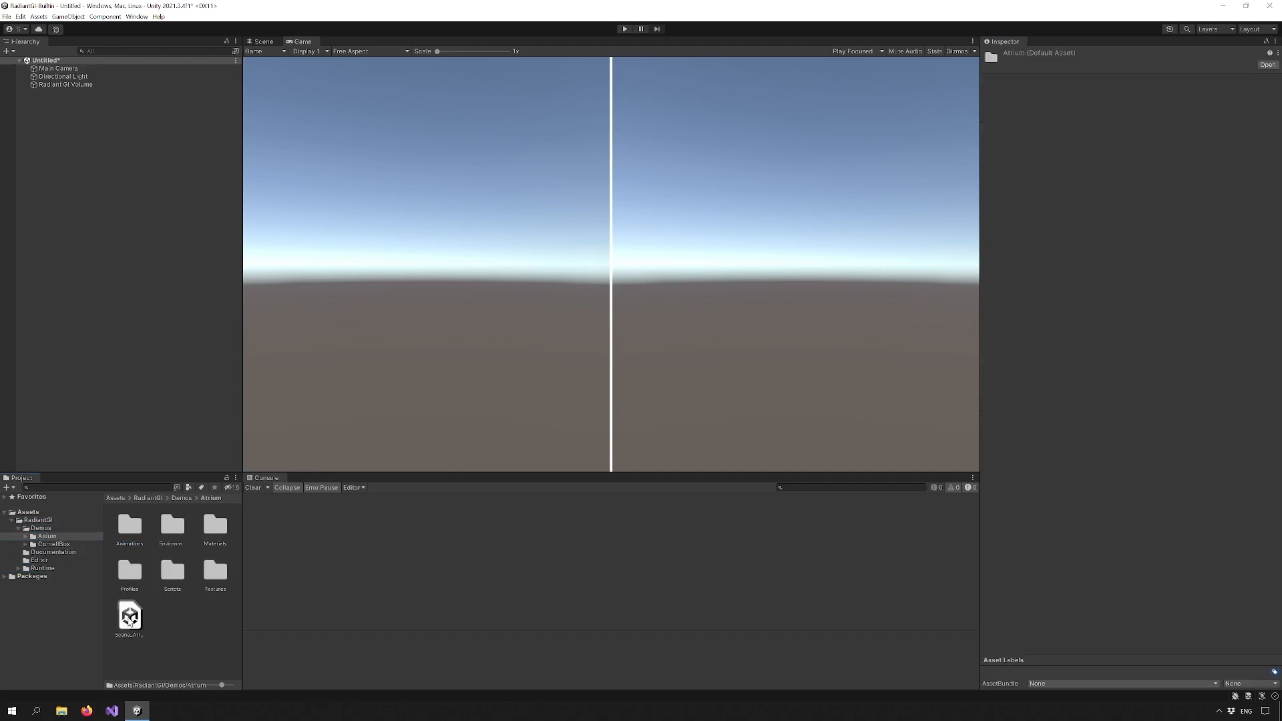
pyautogui.click(130, 614)
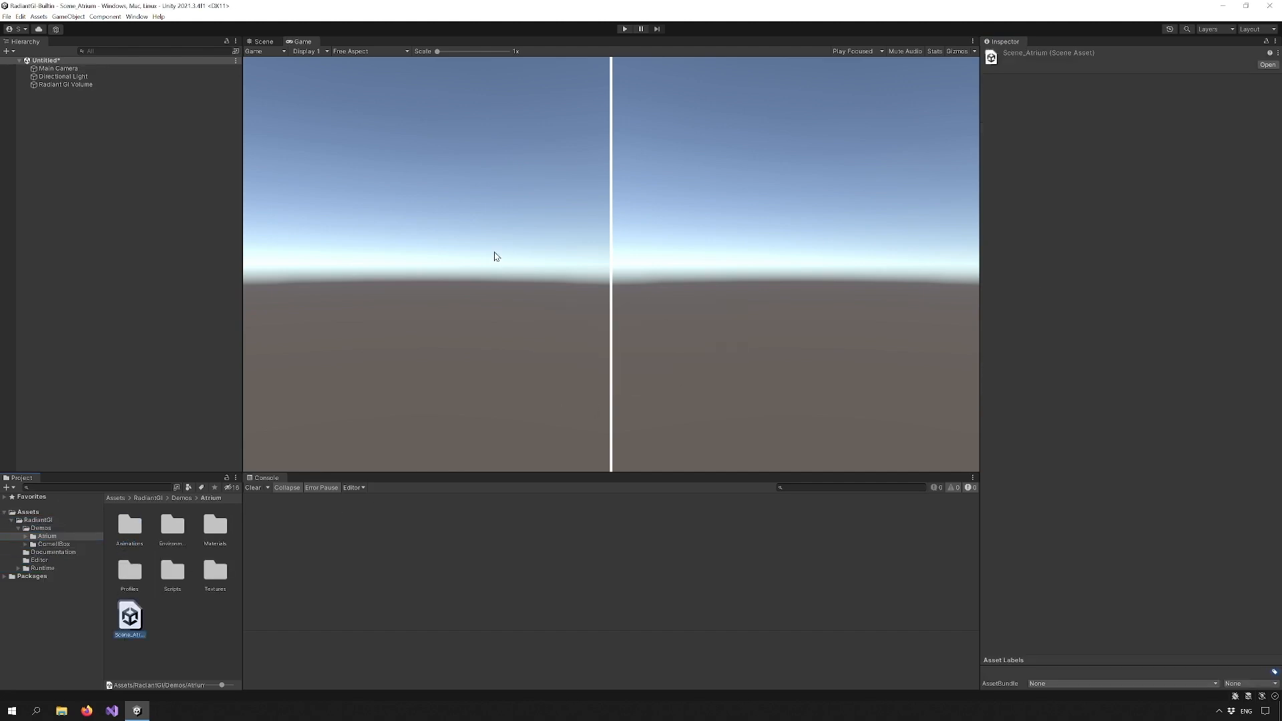
pyautogui.doubleClick(129, 614)
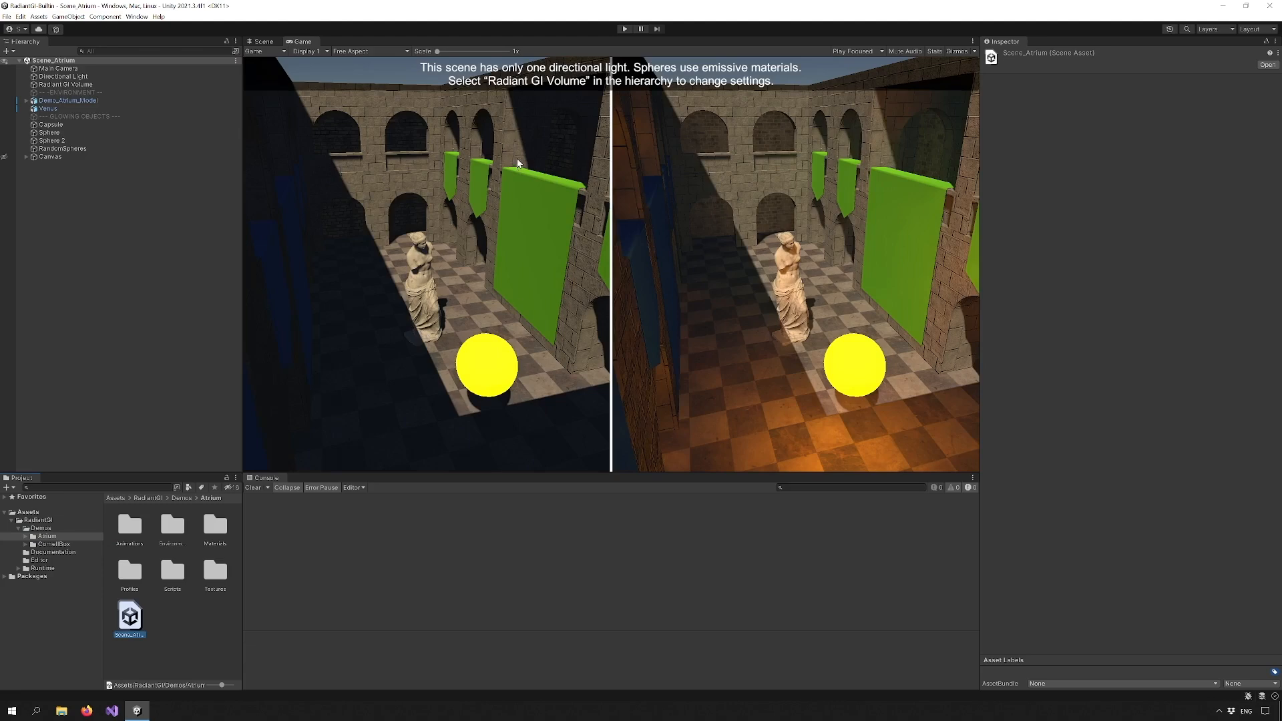
pyautogui.moveTo(110, 155)
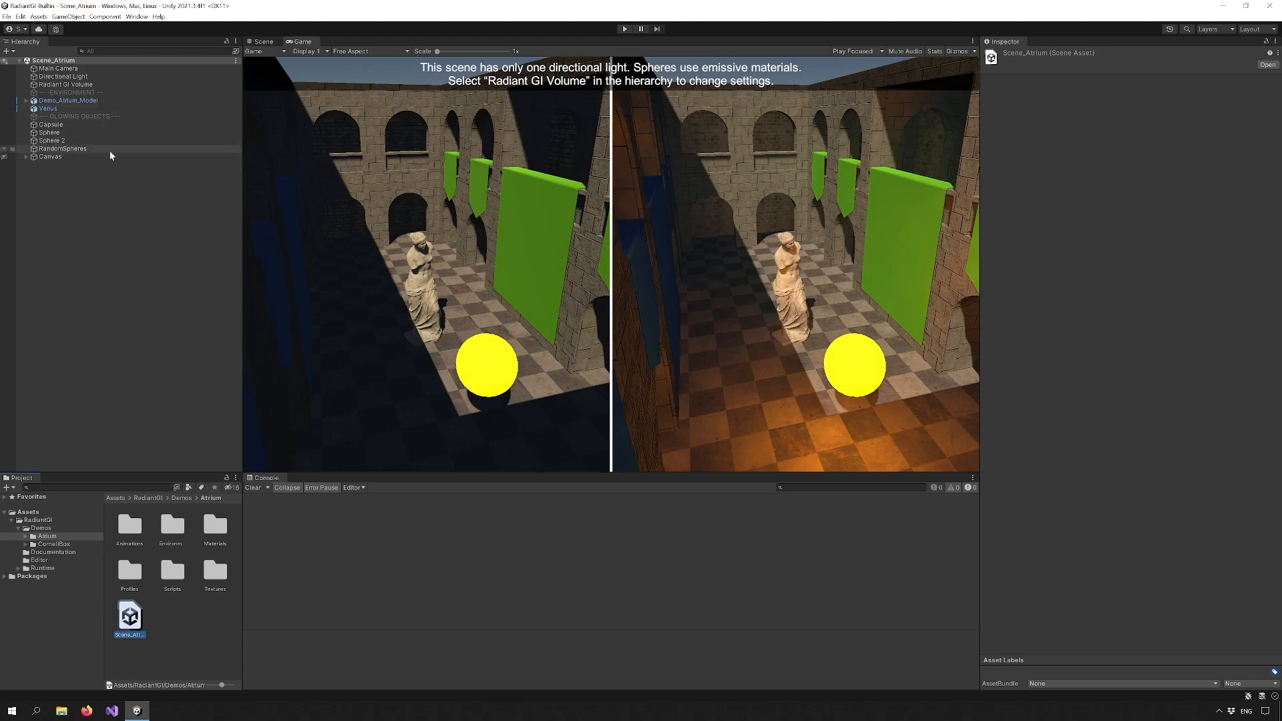
# Enable One Extra Bounce and set Max Source Brightness to 8 on the Atrium volume
pyautogui.click(62, 84)
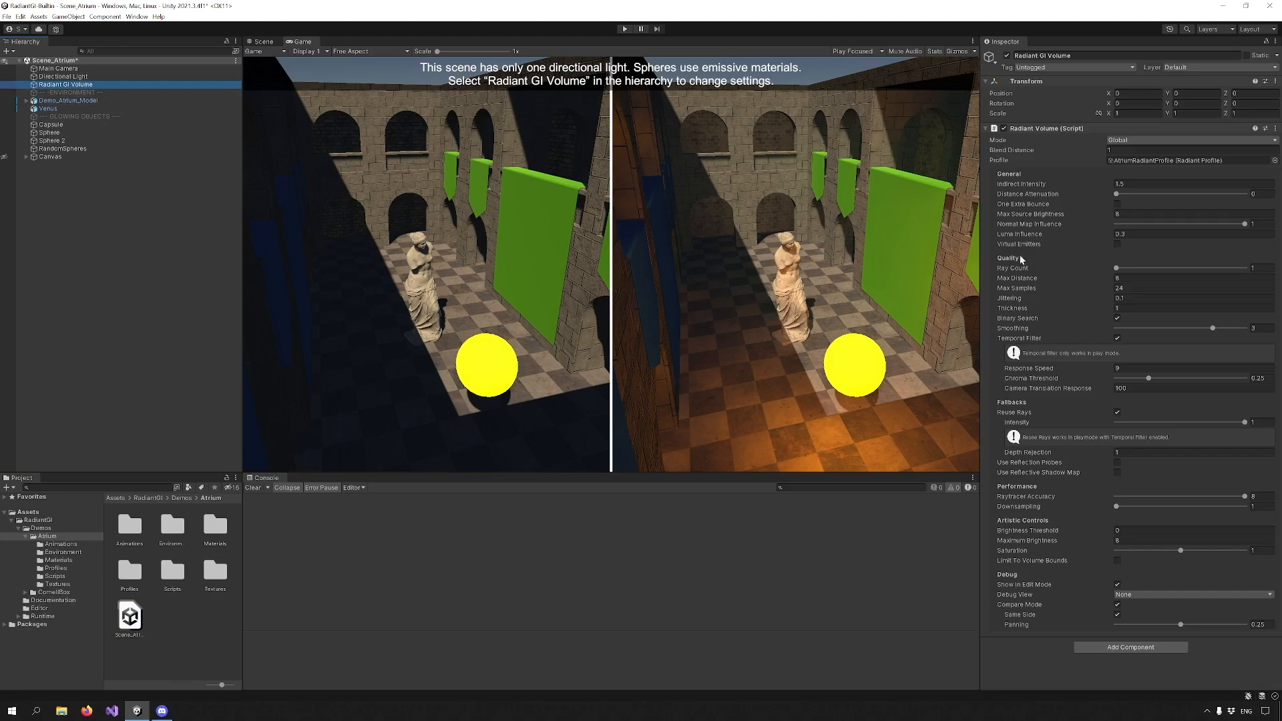
pyautogui.moveTo(1003, 233)
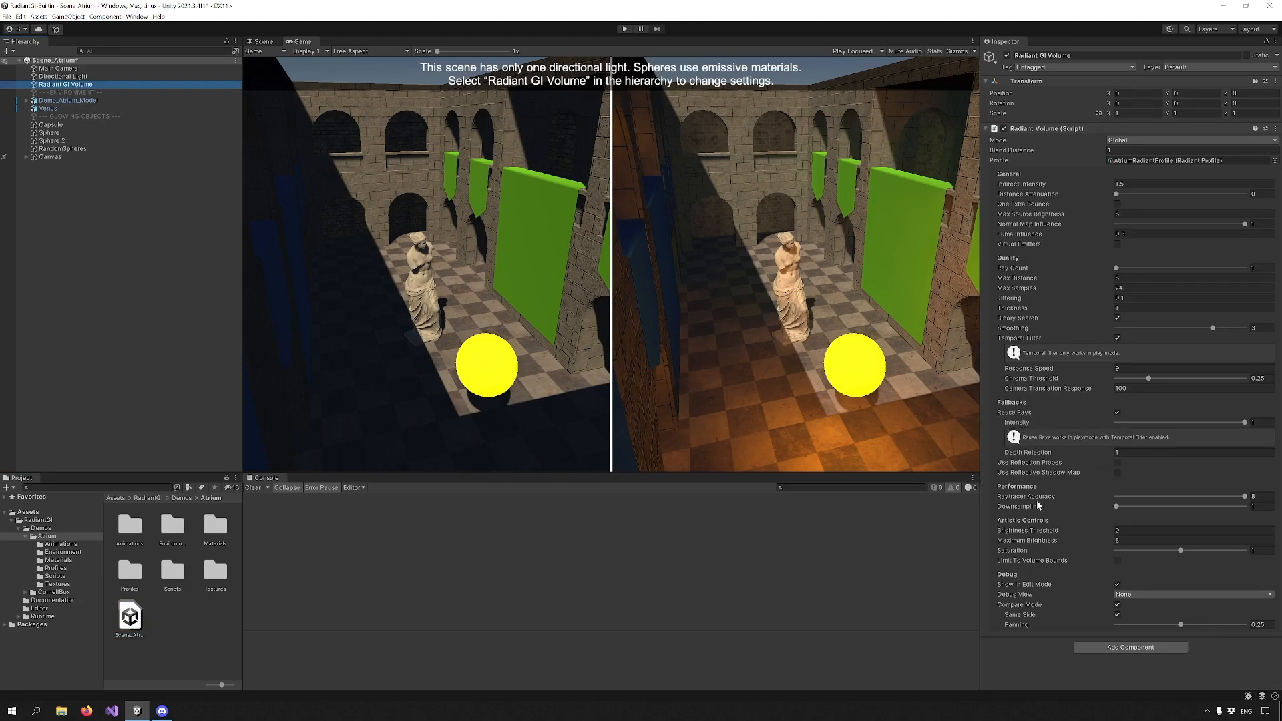
pyautogui.moveTo(1014, 598)
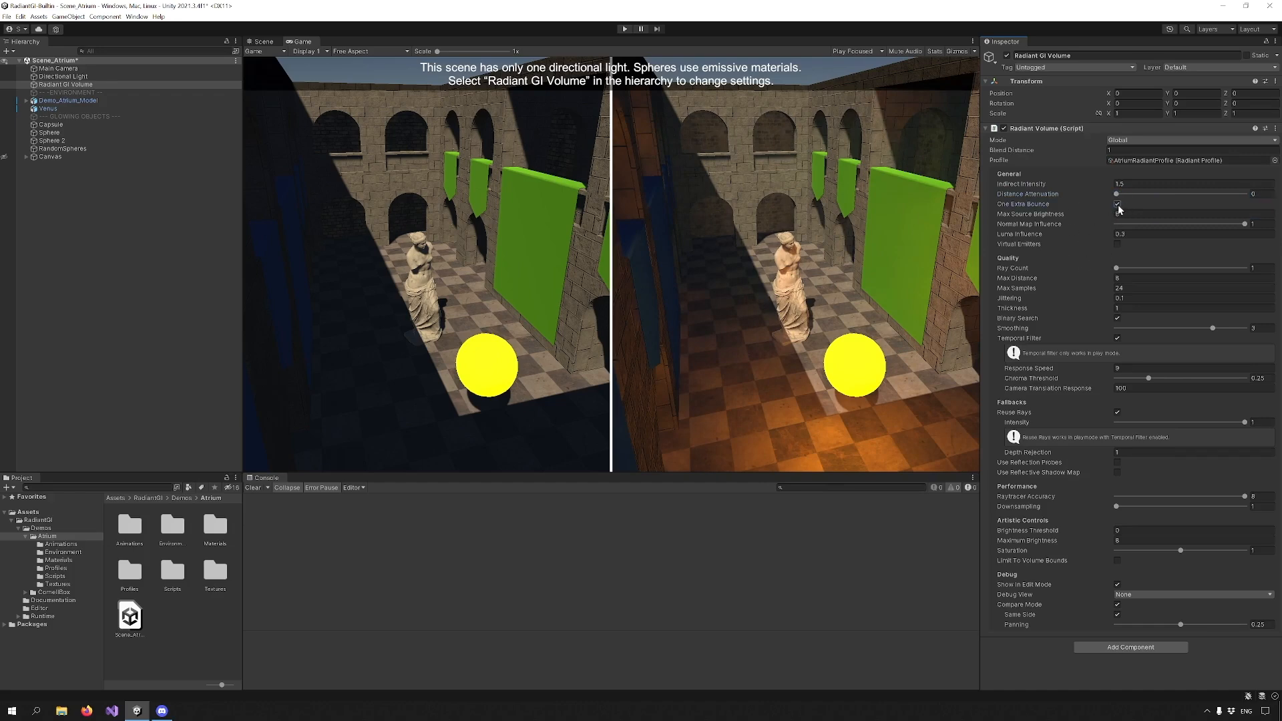
pyautogui.click(1118, 214)
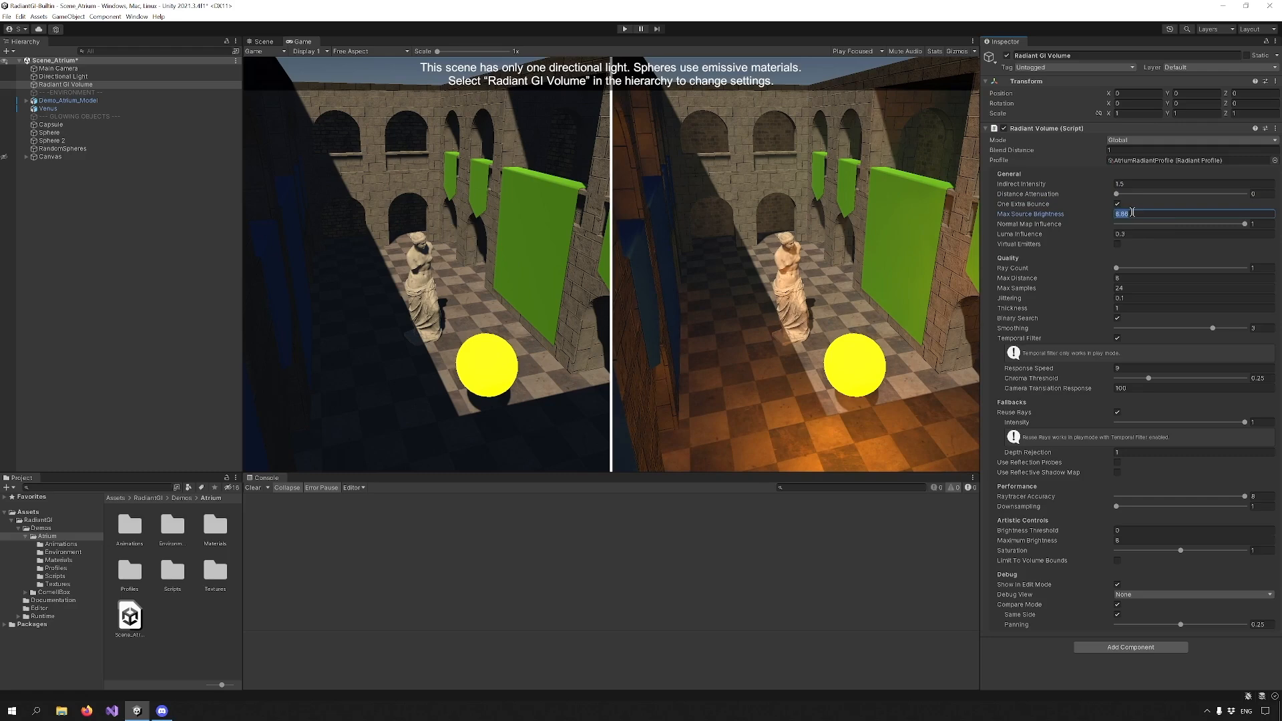
pyautogui.write('8')
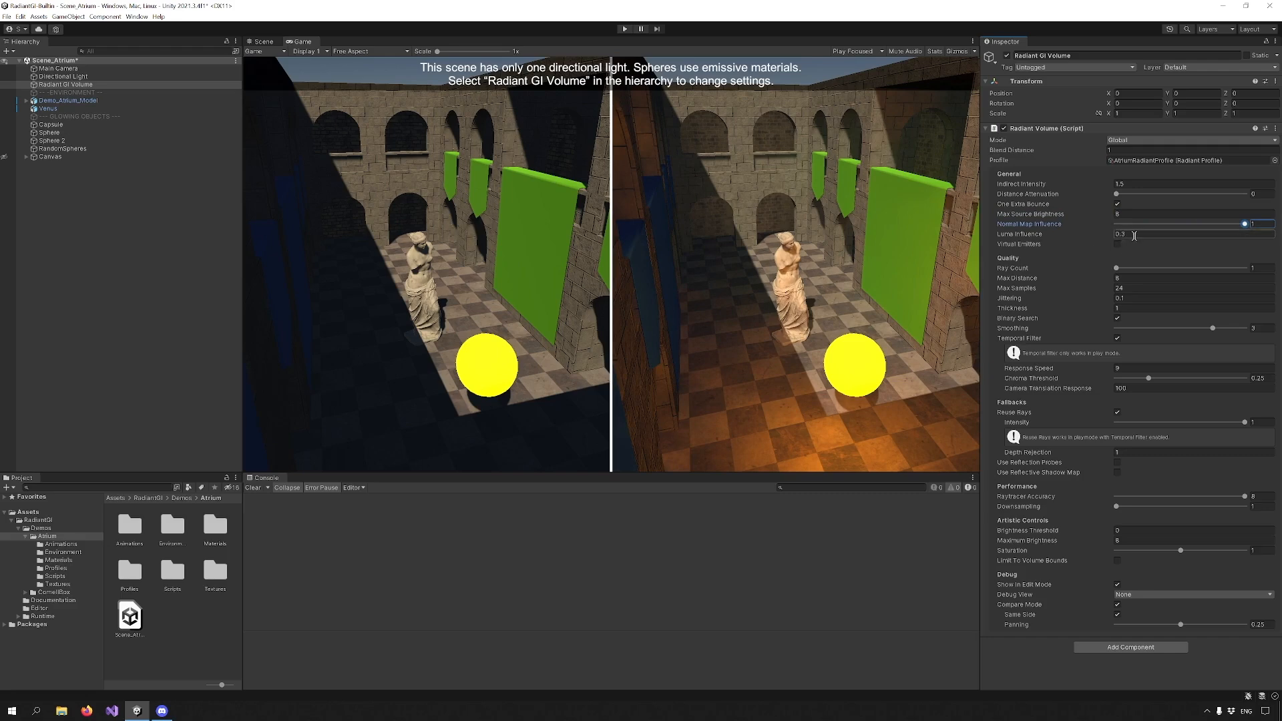
# Switch the Main Camera's rendering path to Deferred and return to the volume
pyautogui.click(57, 68)
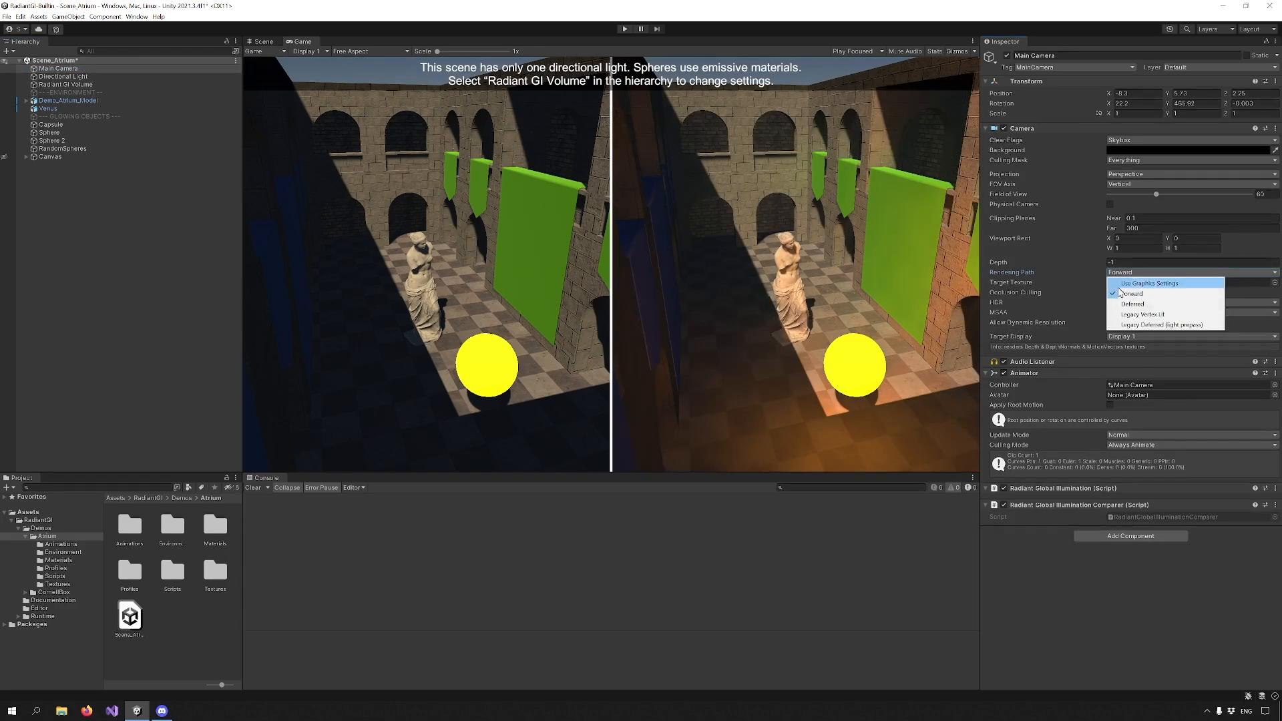
pyautogui.click(1133, 303)
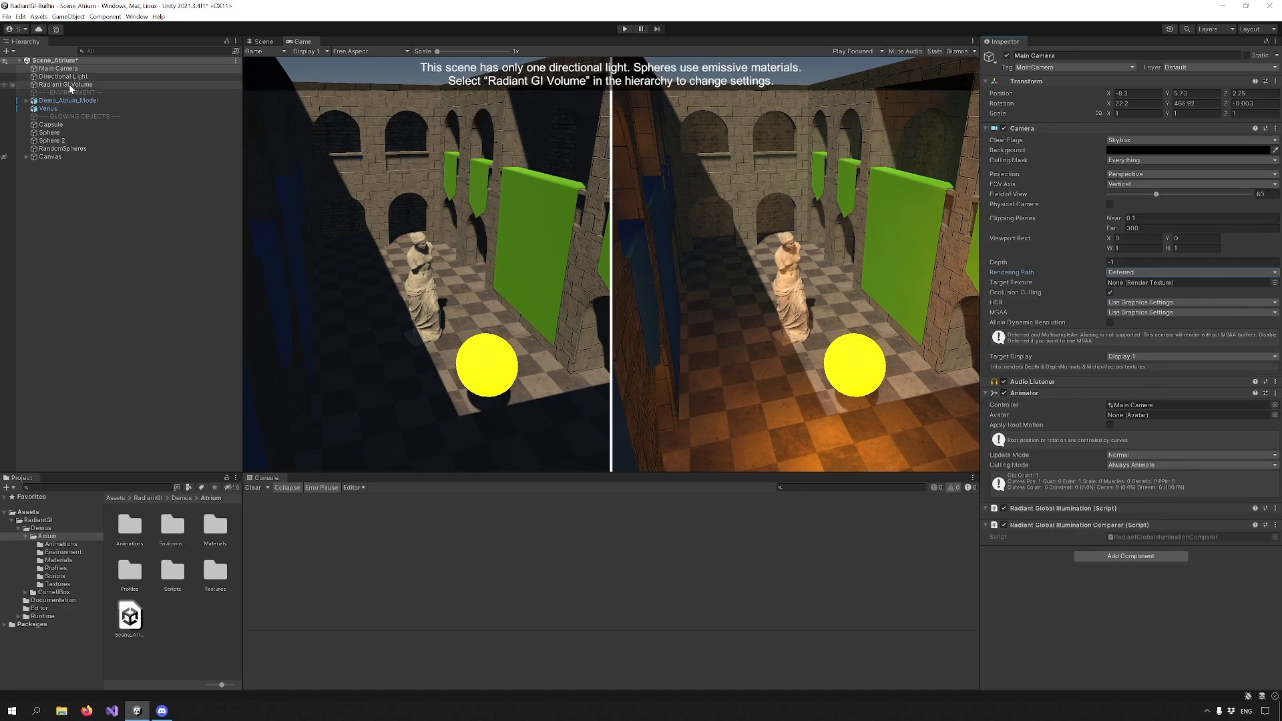
pyautogui.click(64, 84)
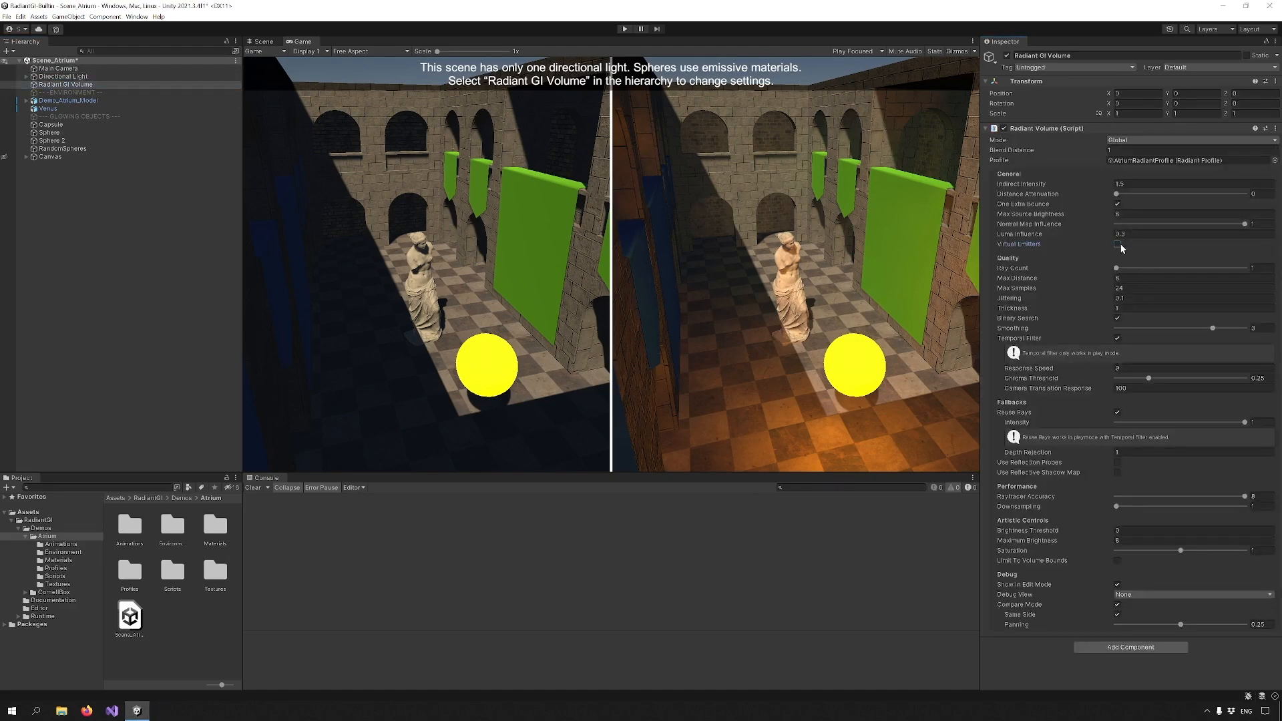
# Give Sphere 2 a Radiant Virtual Emitter with a yellow GI colour and high intensity
pyautogui.click(52, 140)
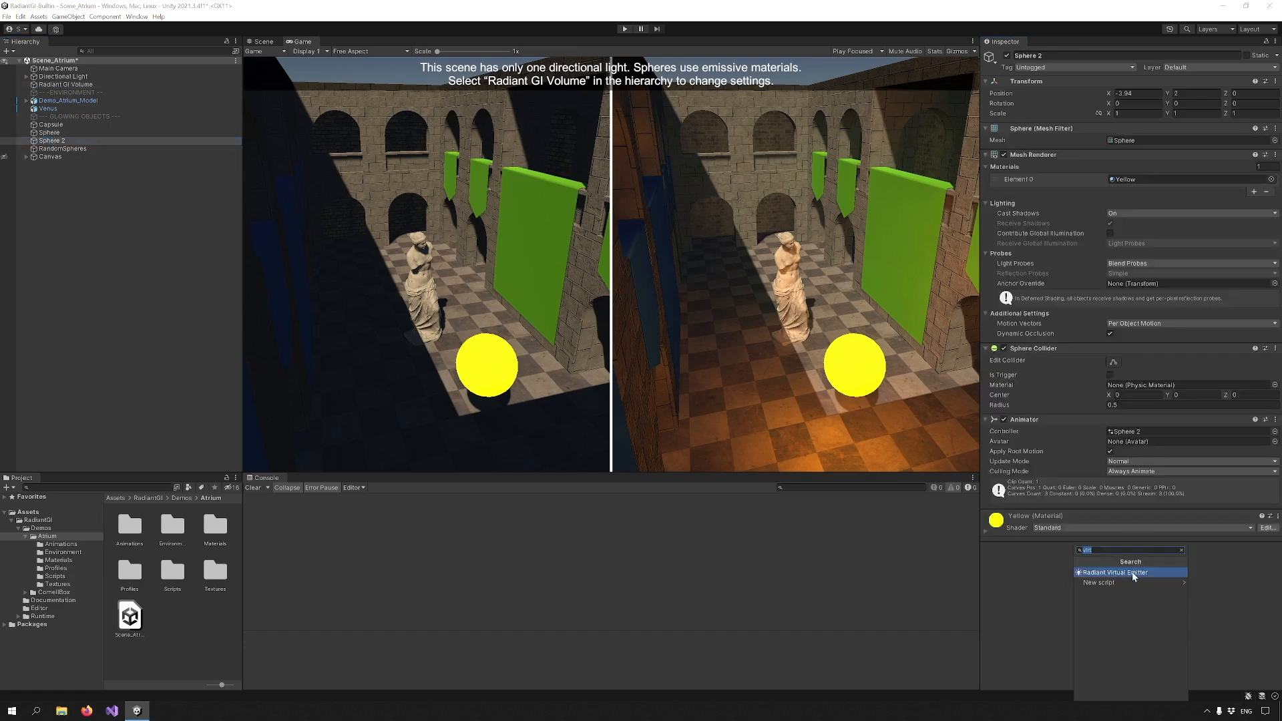
pyautogui.click(1132, 572)
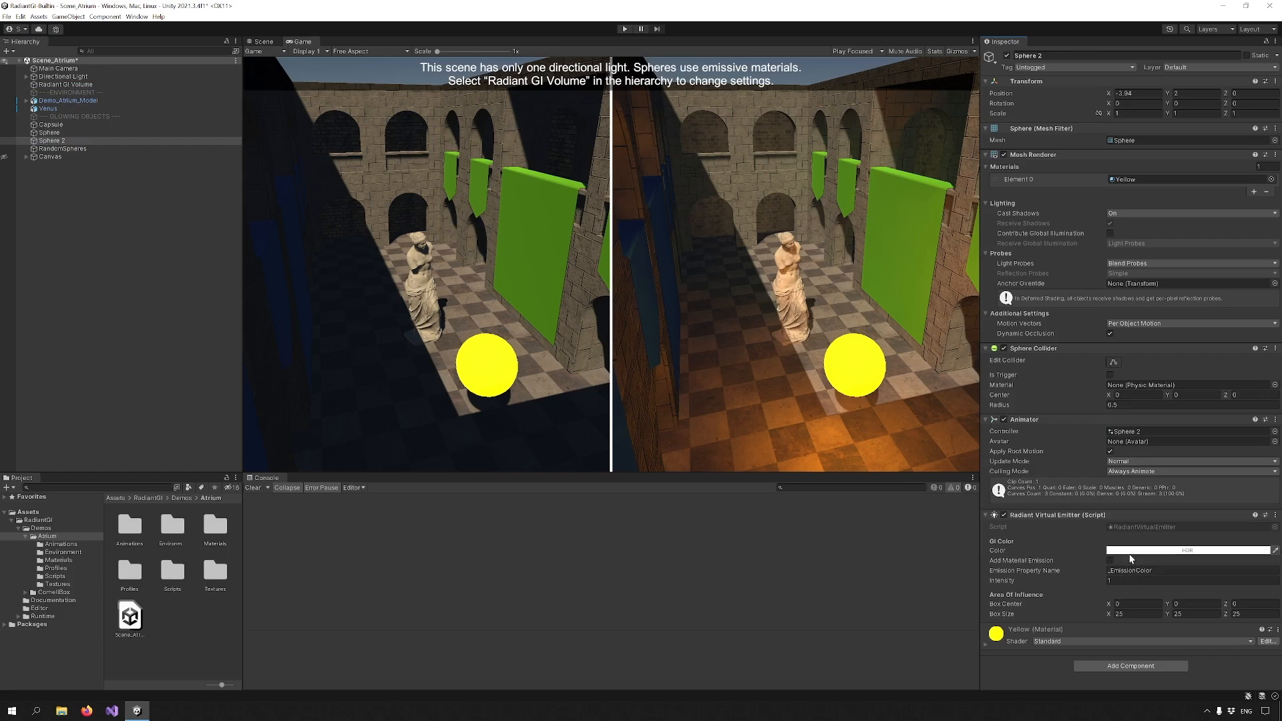
pyautogui.click(1186, 551)
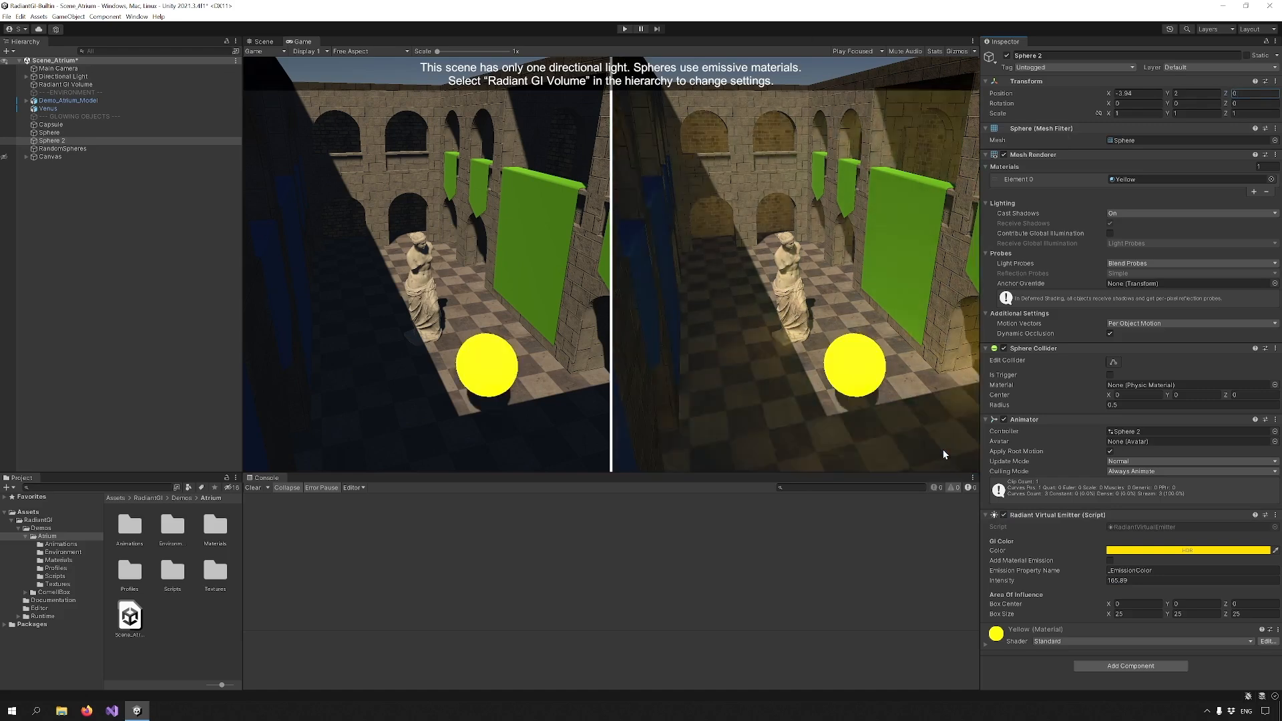
pyautogui.click(65, 84)
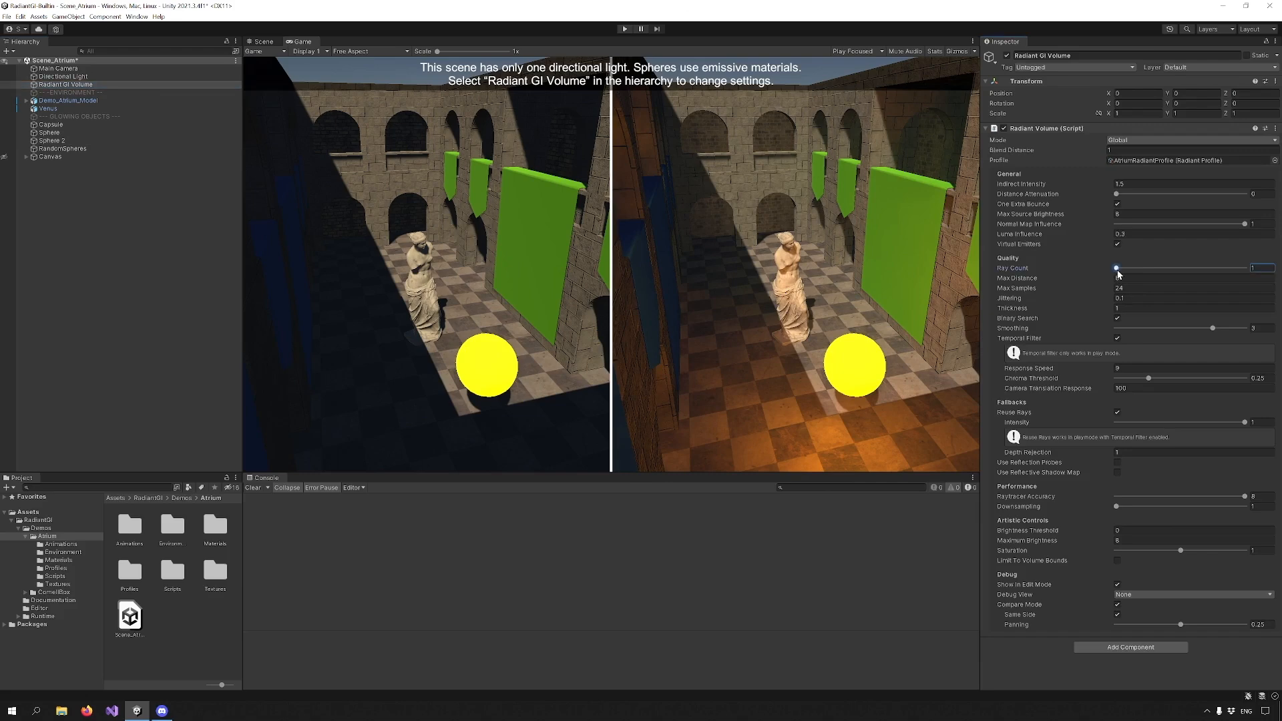
pyautogui.moveTo(1142, 596)
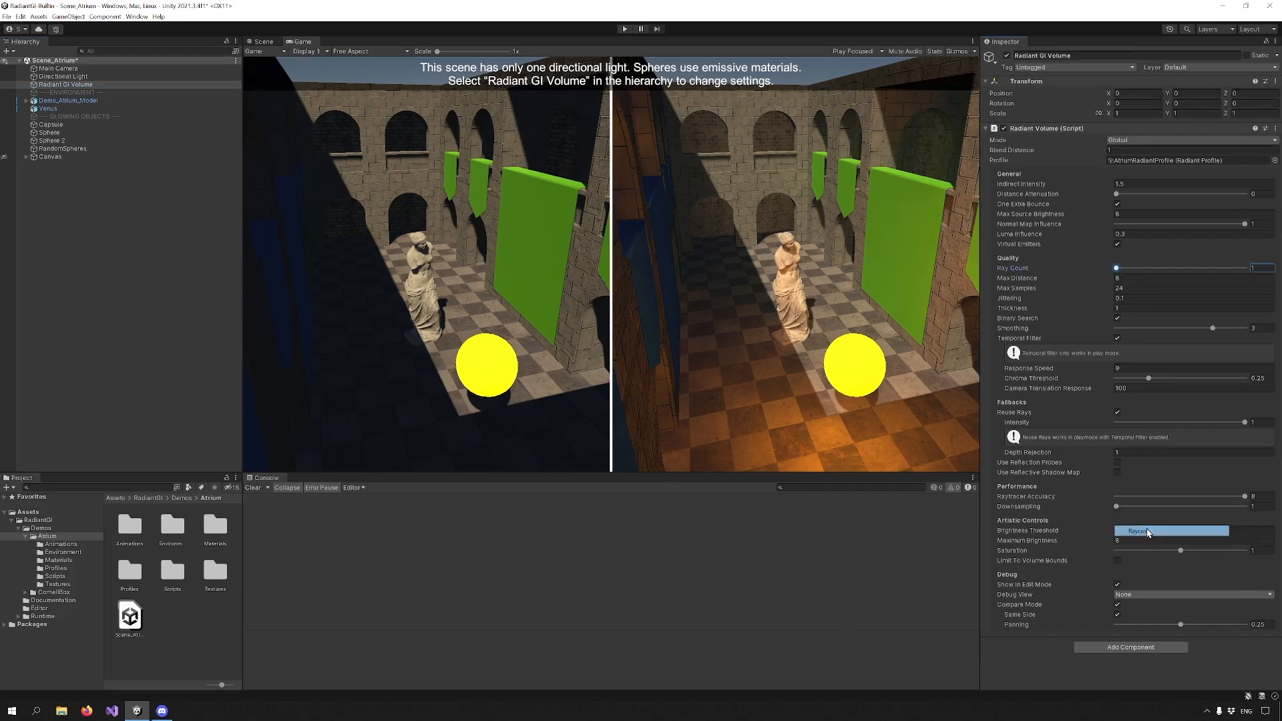
# Reset Brightness Threshold to default and set the debug view to off
pyautogui.click(1190, 595)
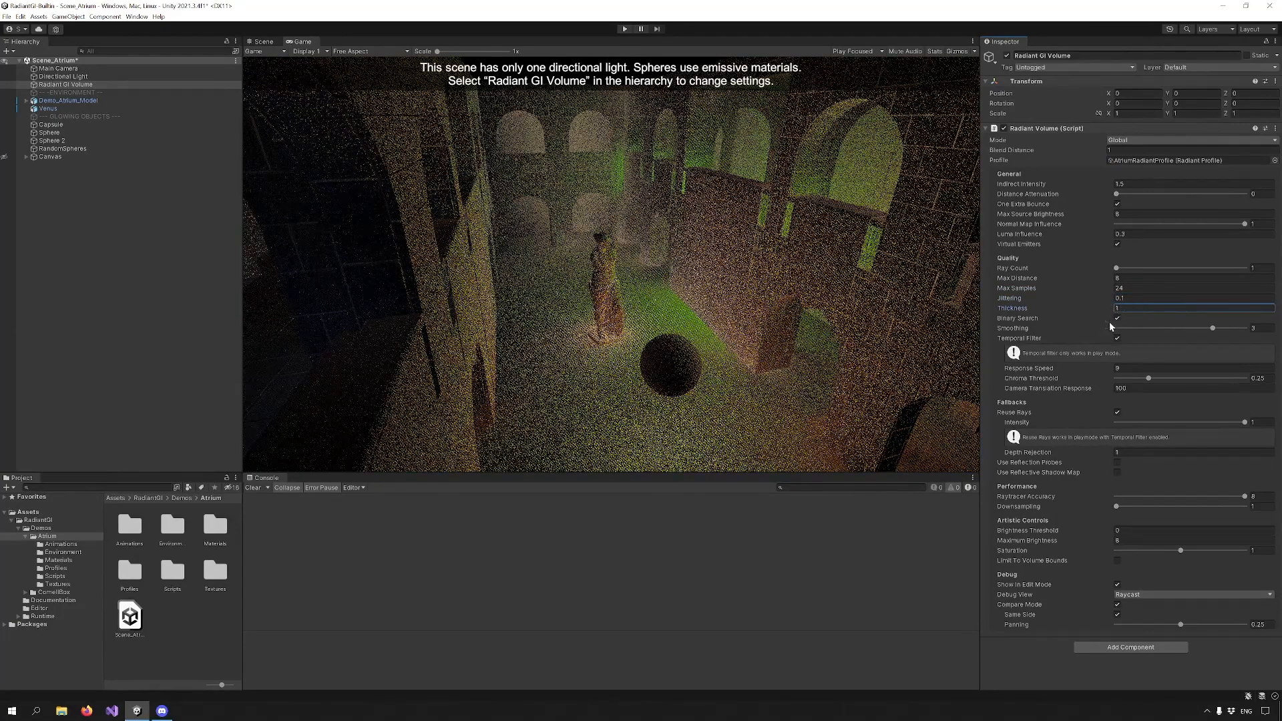
pyautogui.click(1116, 318)
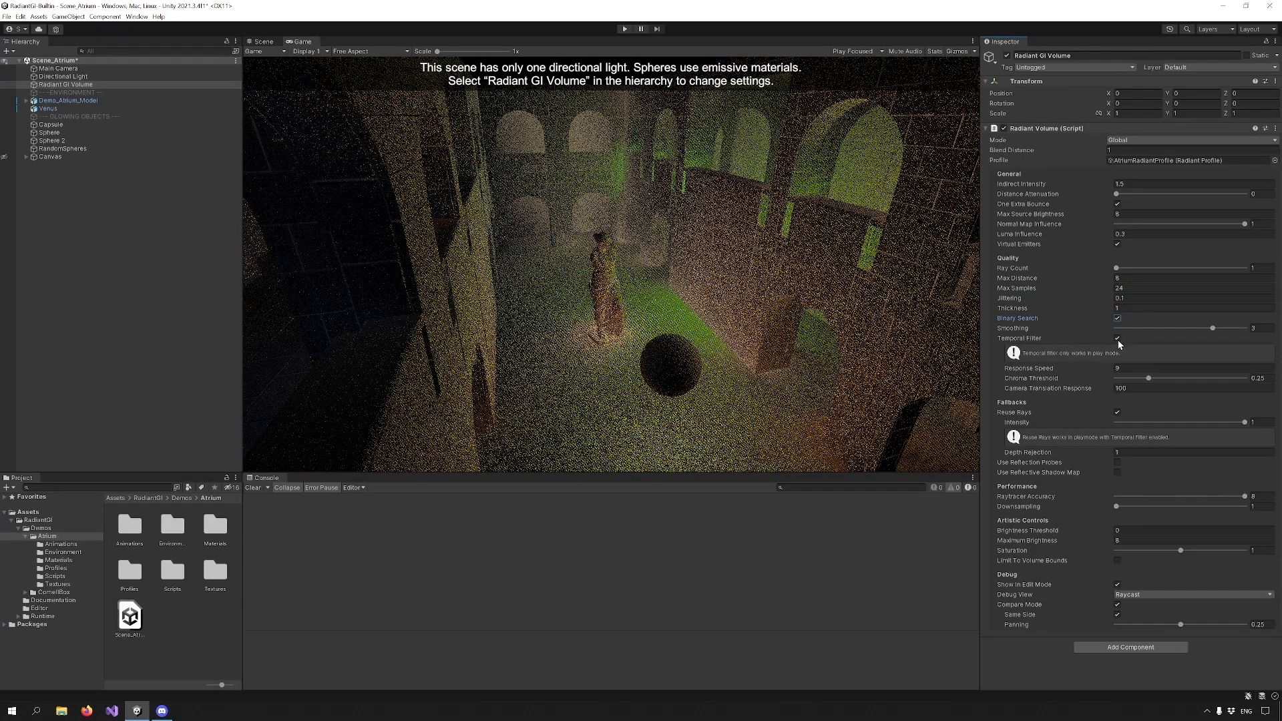
pyautogui.click(1190, 595)
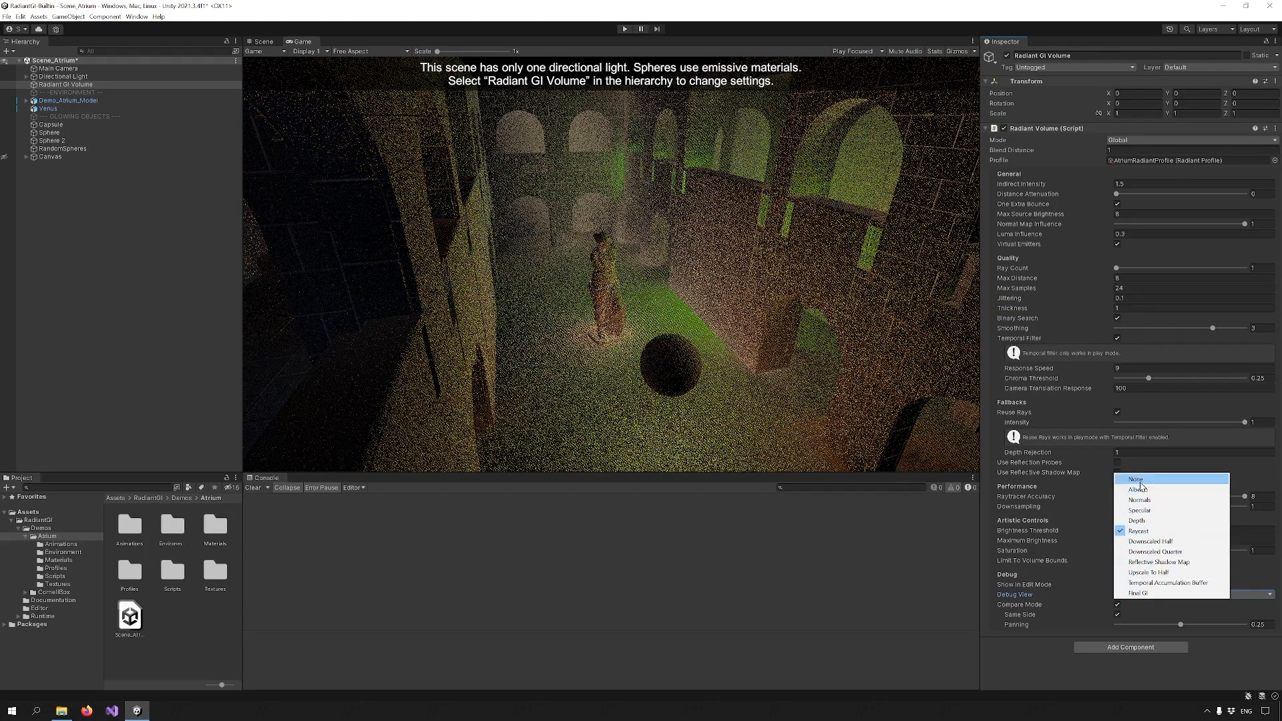
pyautogui.click(1136, 479)
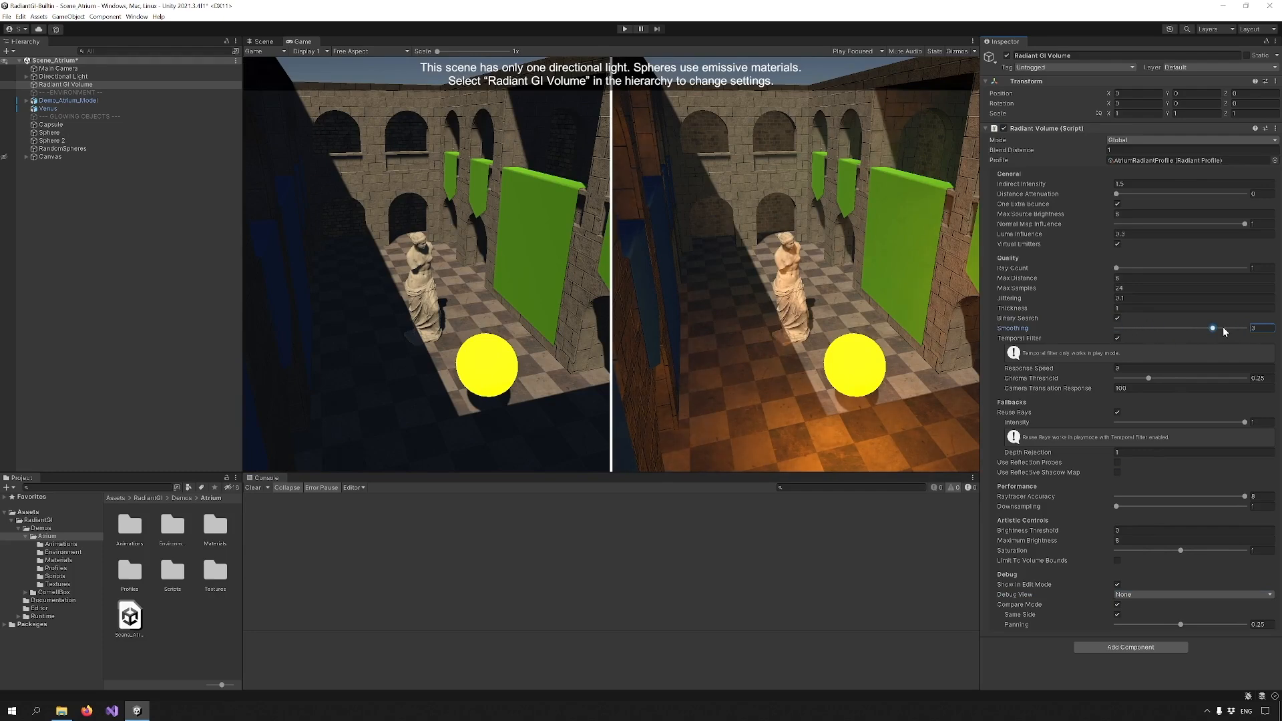
# Try the Raycast debug view, then leave it on Temporal Accumulation Buffer
pyautogui.click(1191, 595)
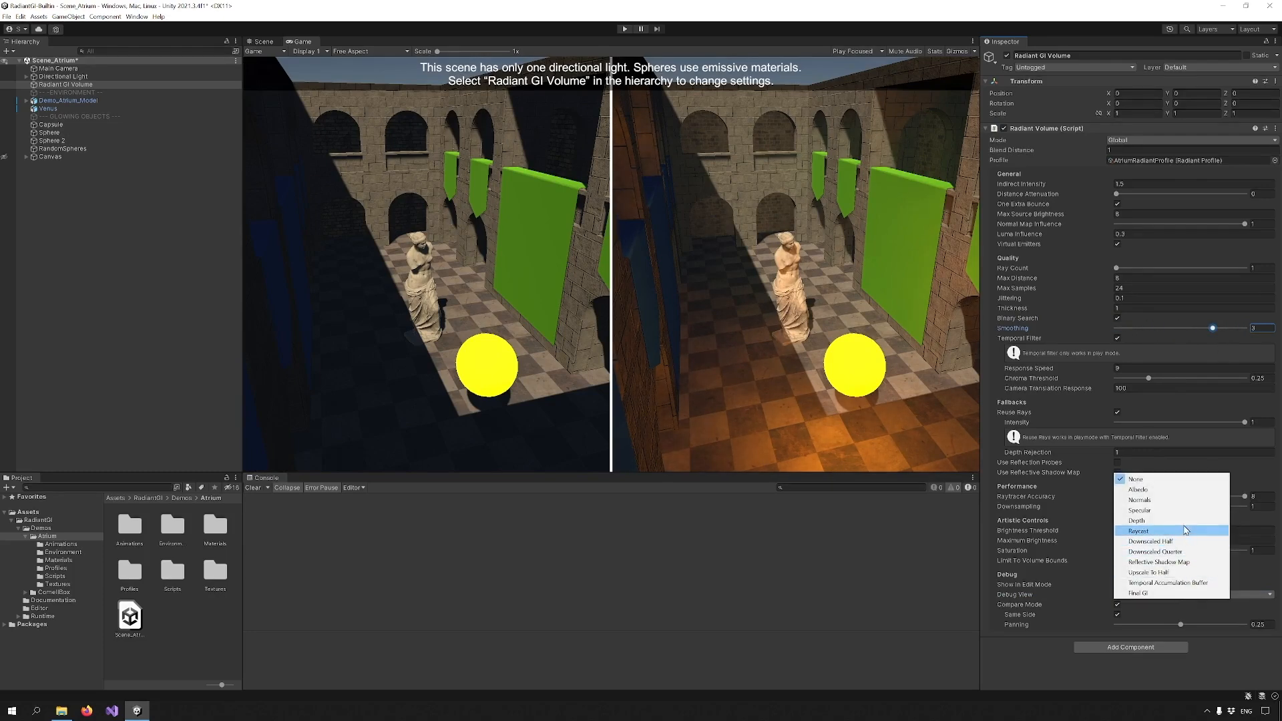
pyautogui.click(1138, 530)
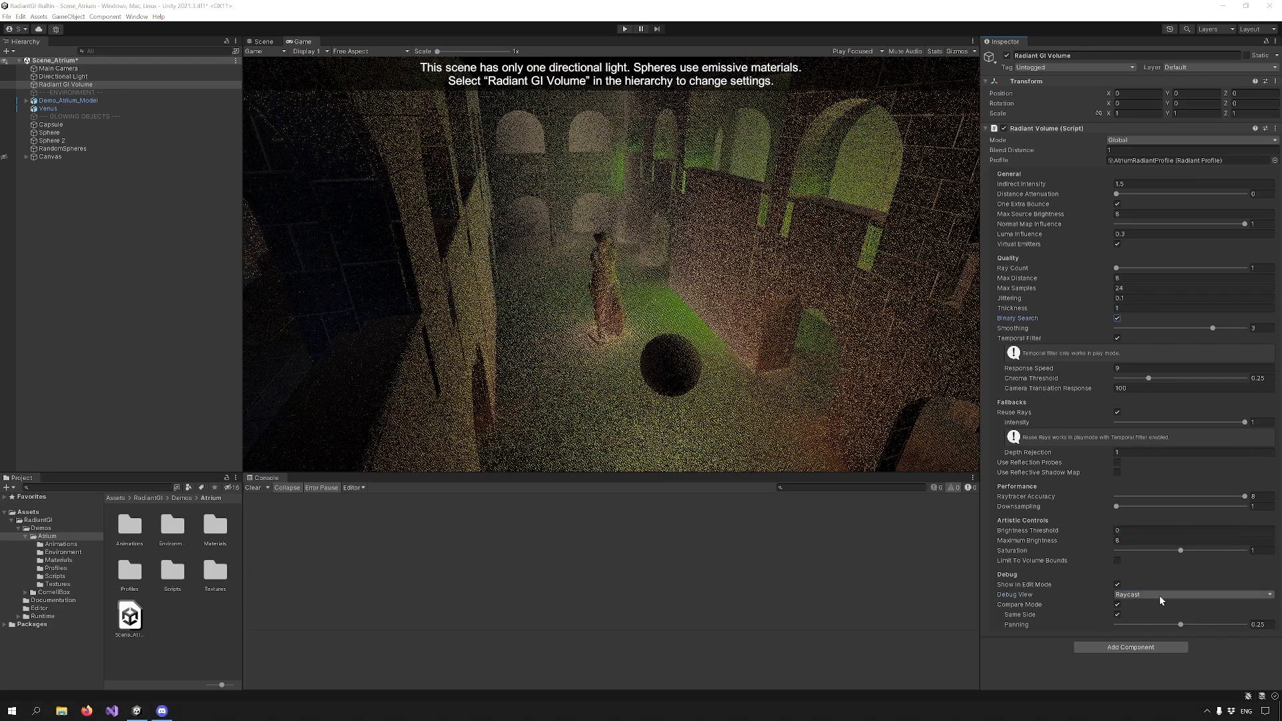
pyautogui.click(1190, 594)
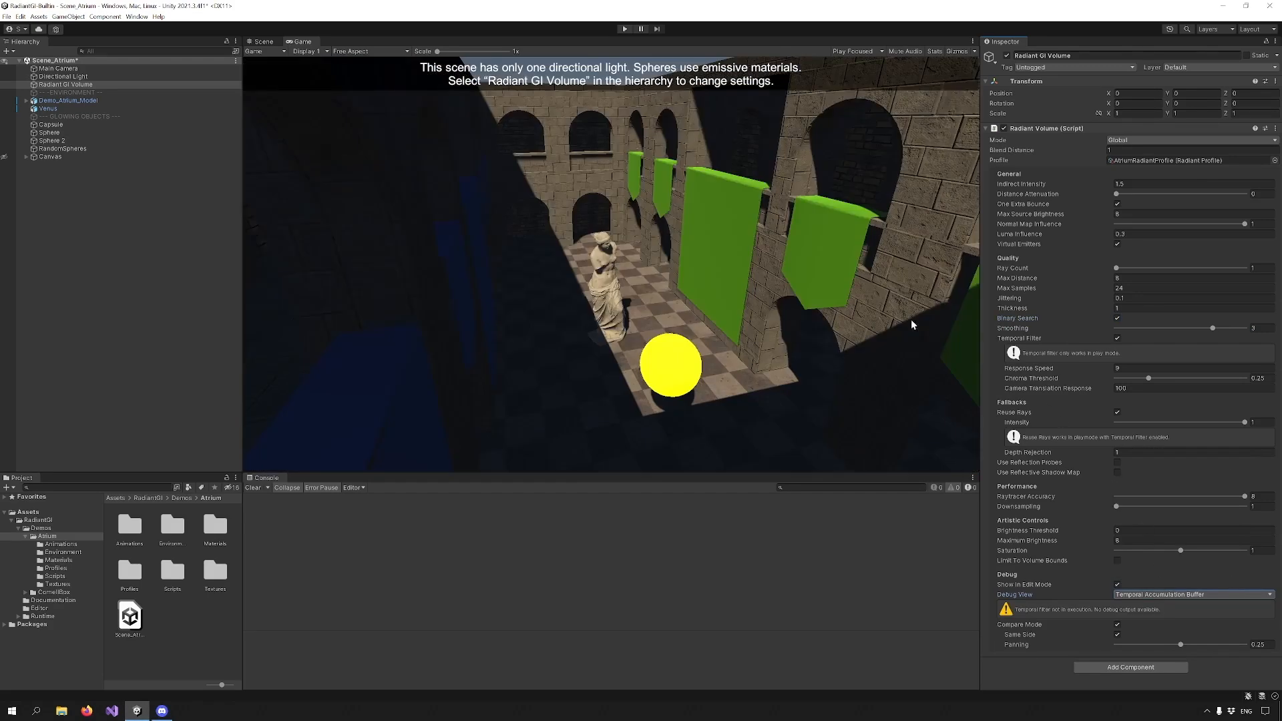
pyautogui.click(624, 28)
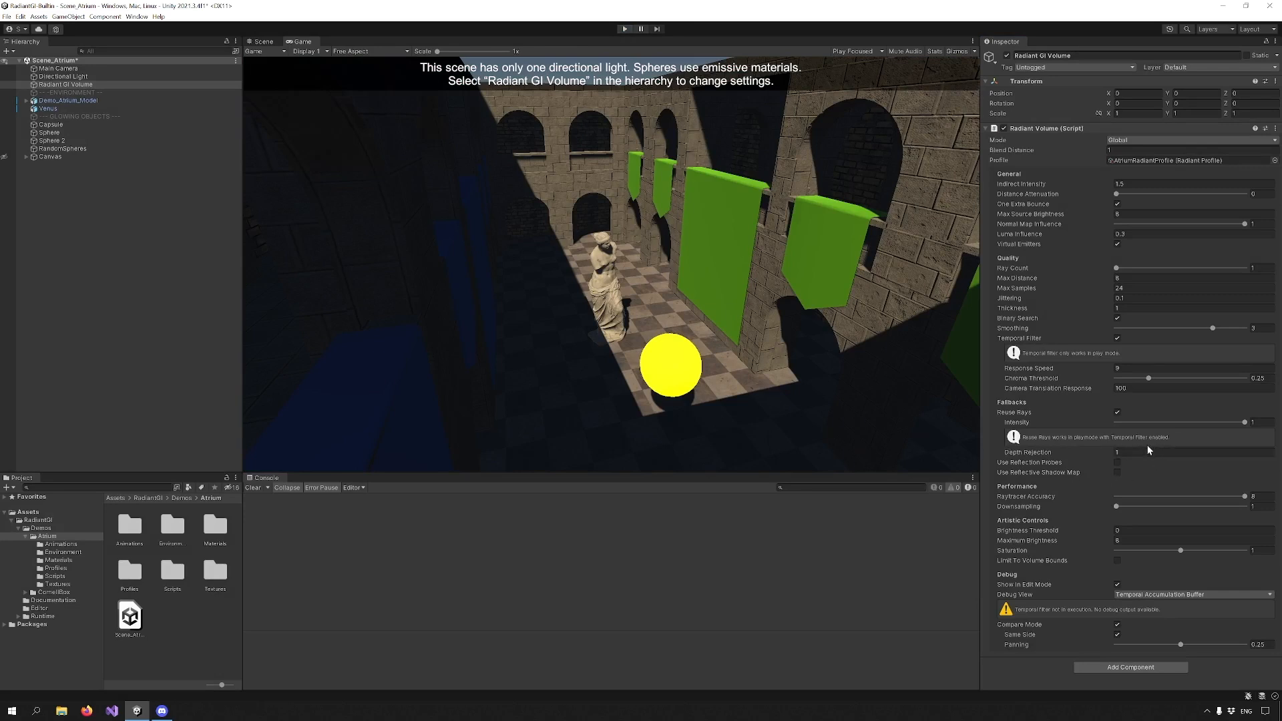
pyautogui.moveTo(1019, 368)
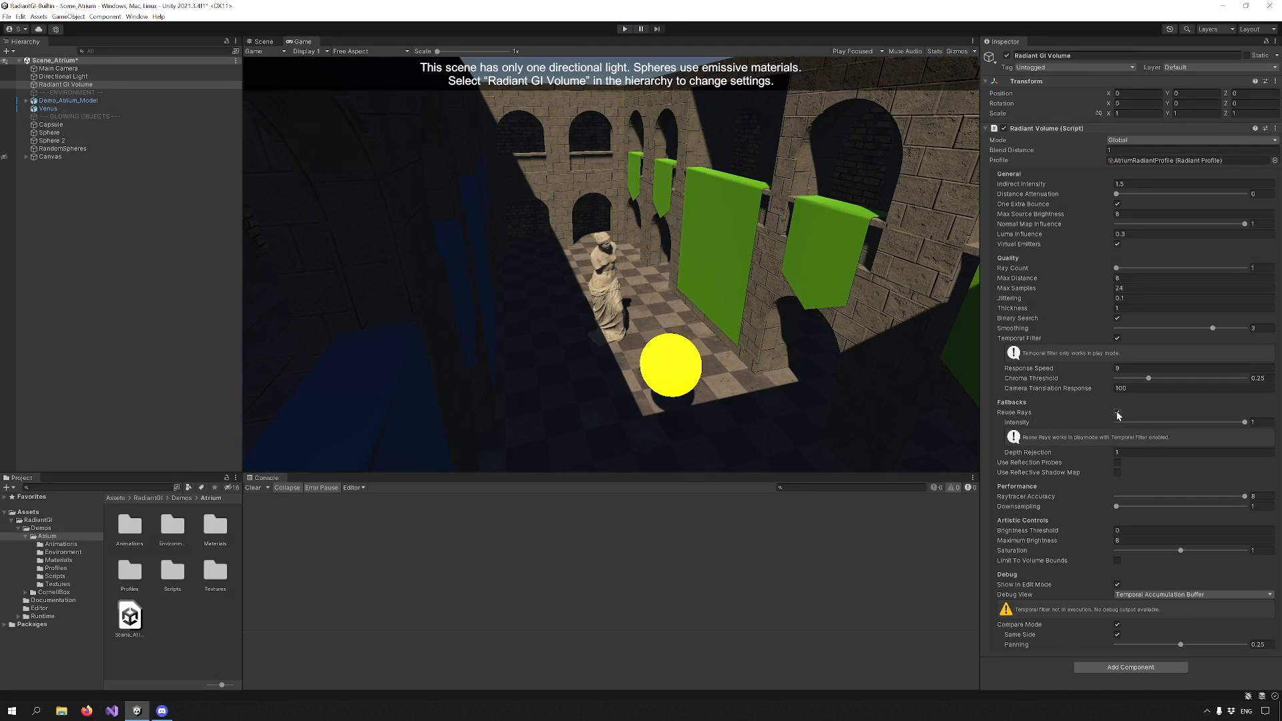
pyautogui.click(1117, 413)
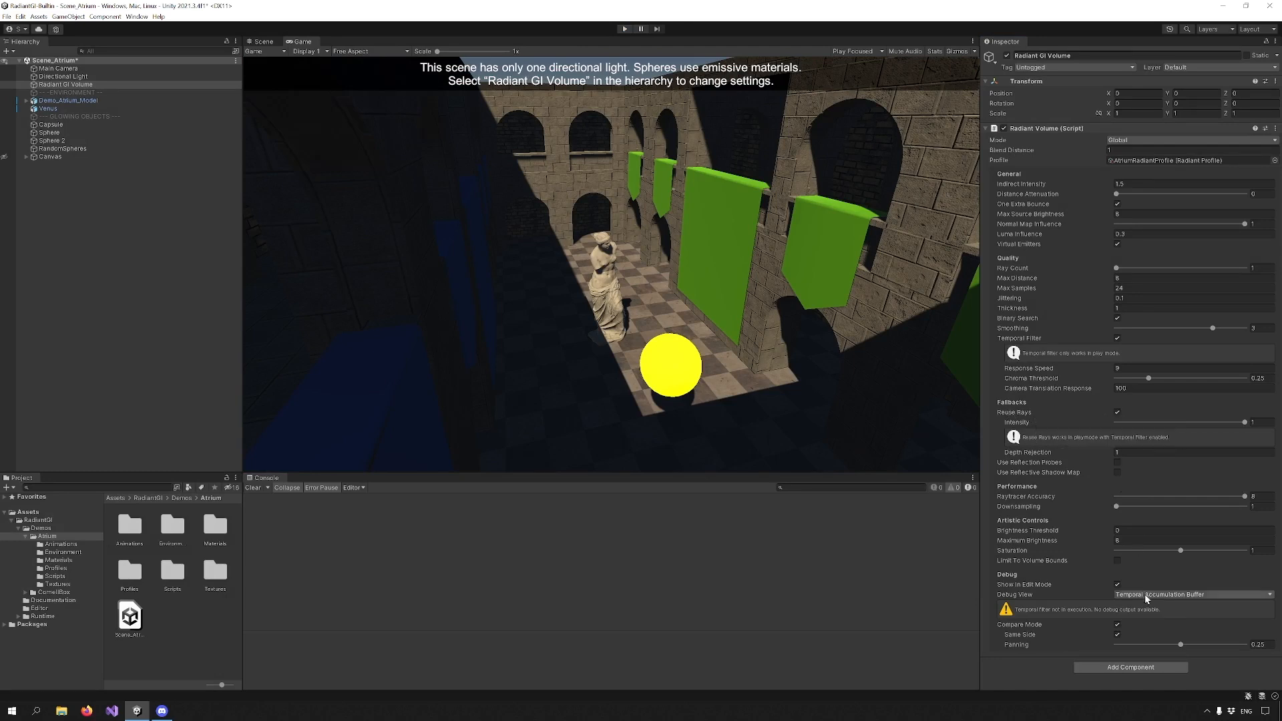
# Show the Raycast debug view and run the Atrium scene in play mode
pyautogui.click(1190, 594)
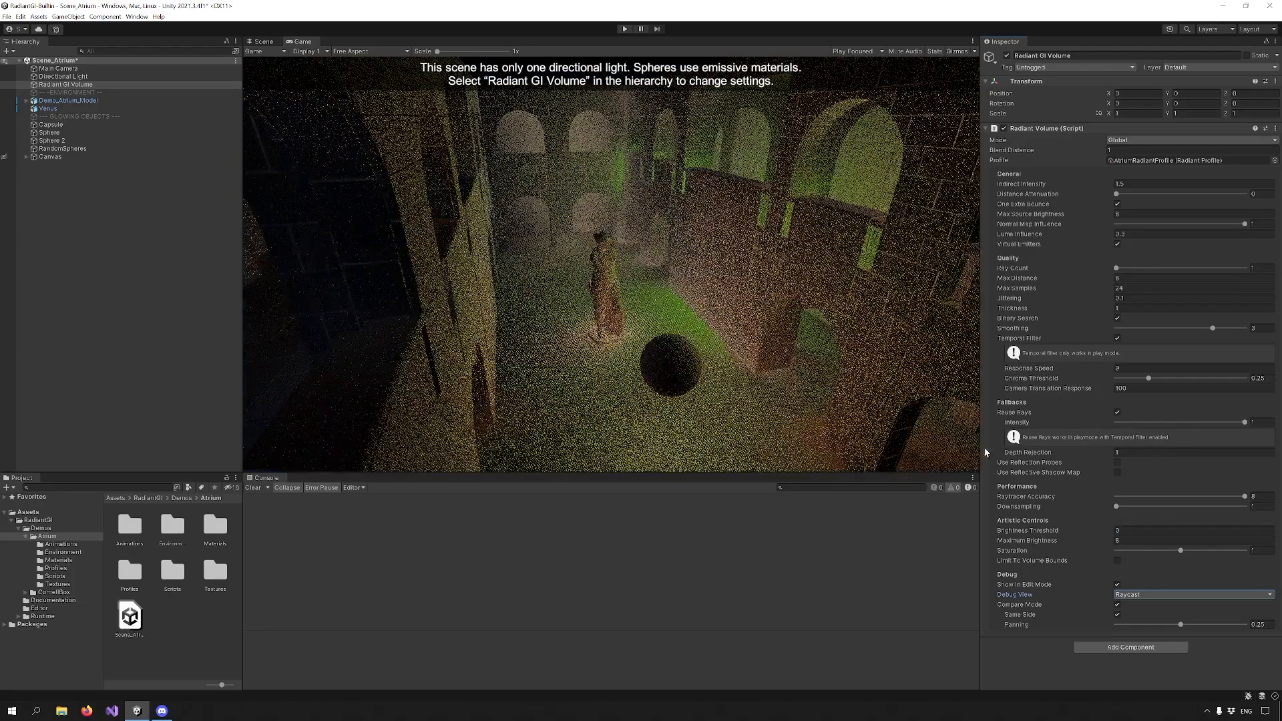
pyautogui.click(625, 28)
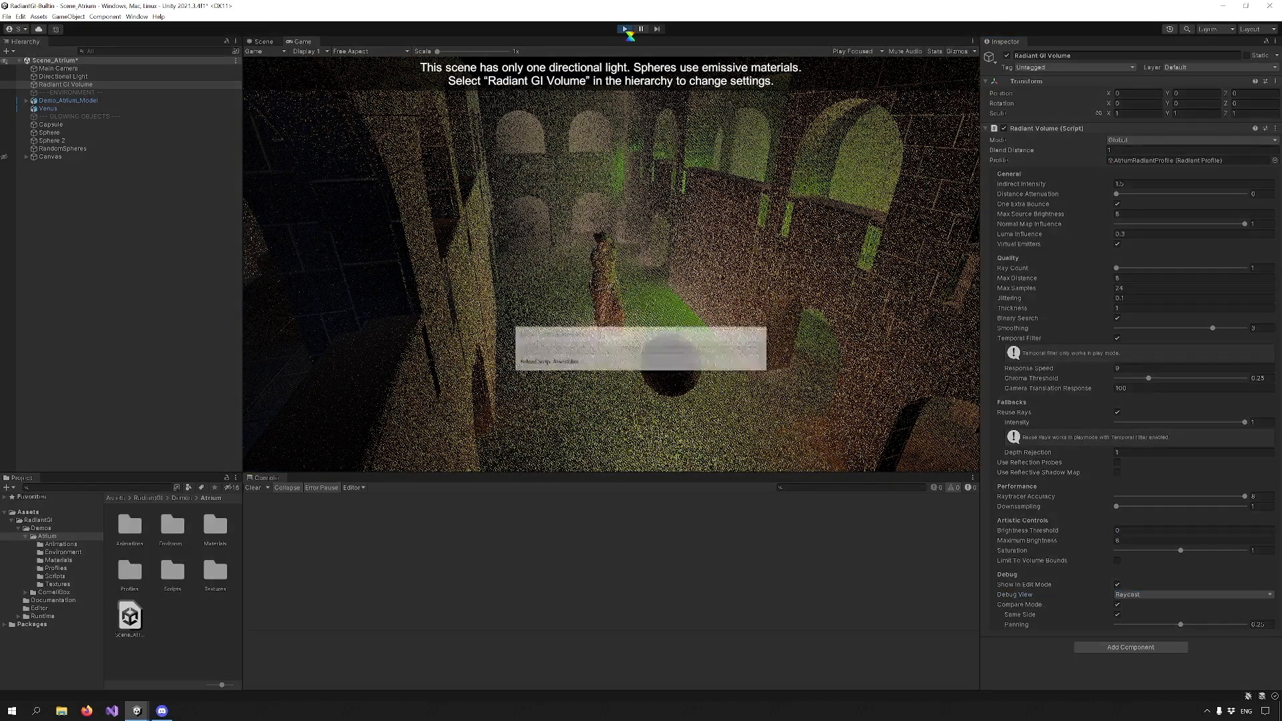
pyautogui.click(624, 28)
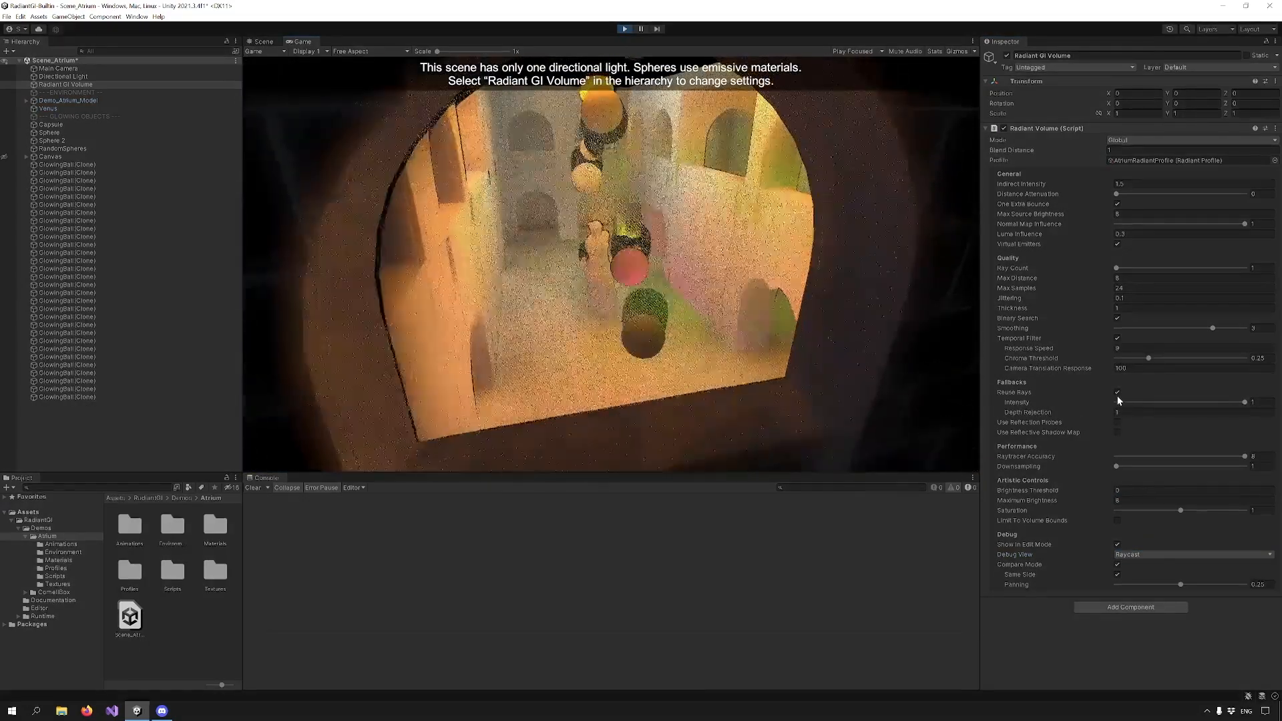
# Toggle Reuse Rays off and back on while the glowing balls spawn
pyautogui.click(1117, 391)
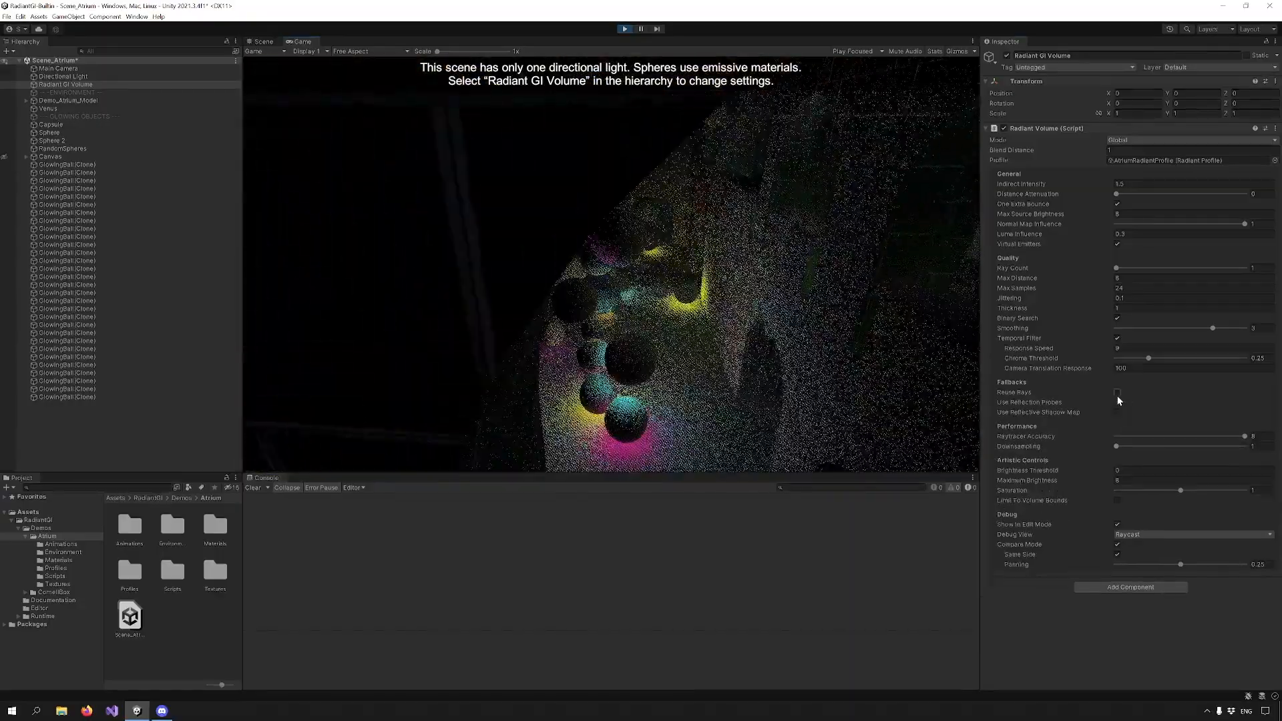
pyautogui.click(1117, 392)
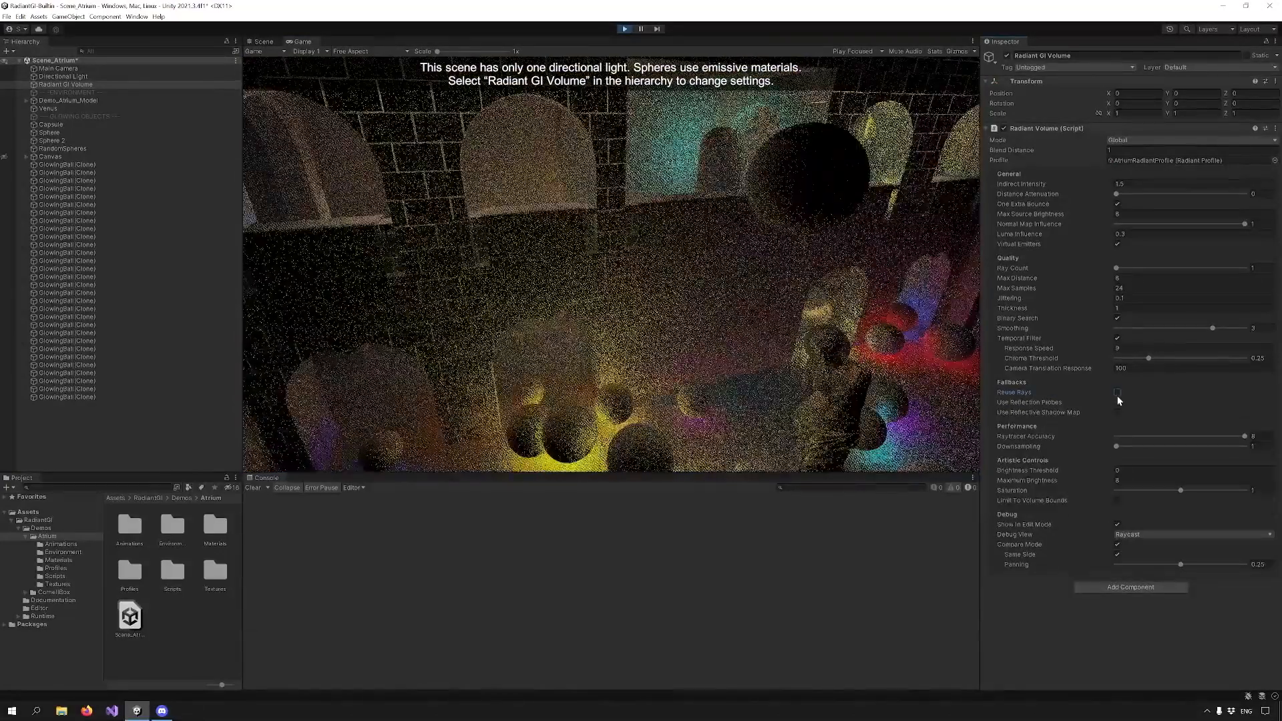
pyautogui.click(1116, 392)
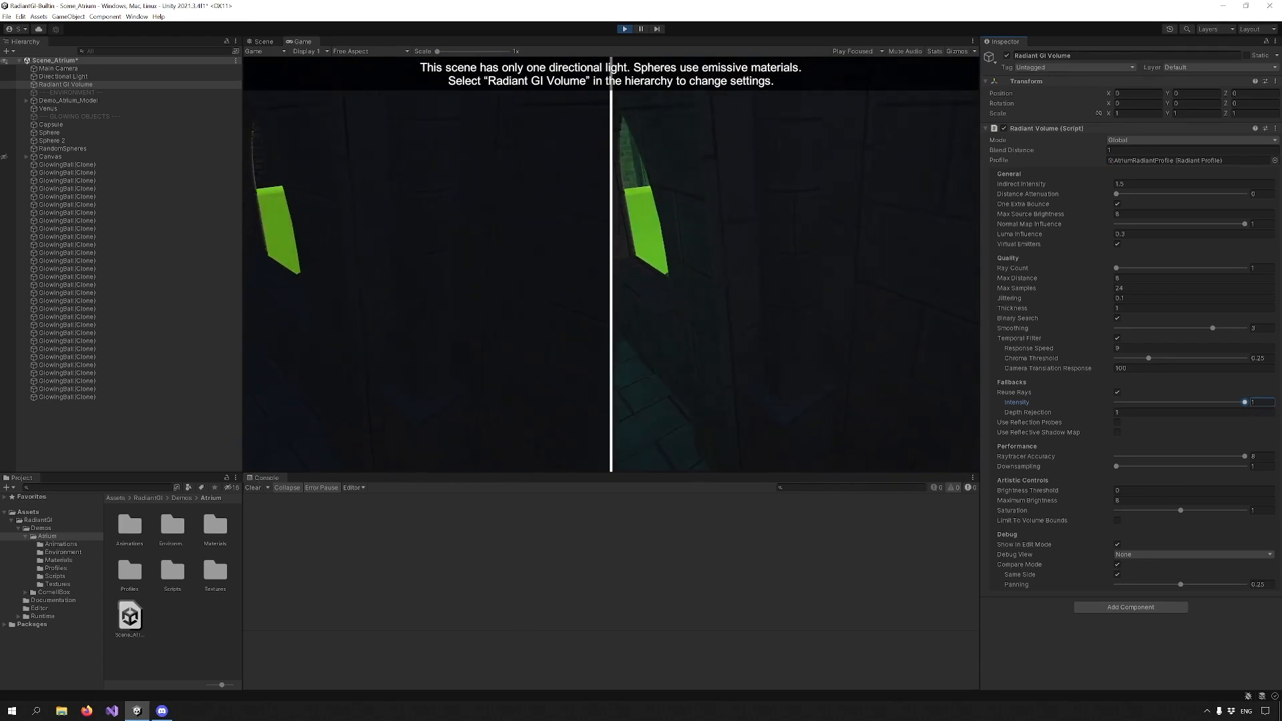
# Stop play mode, enable Reflective Shadow Maps on the volume and select the Directional Light
pyautogui.click(624, 28)
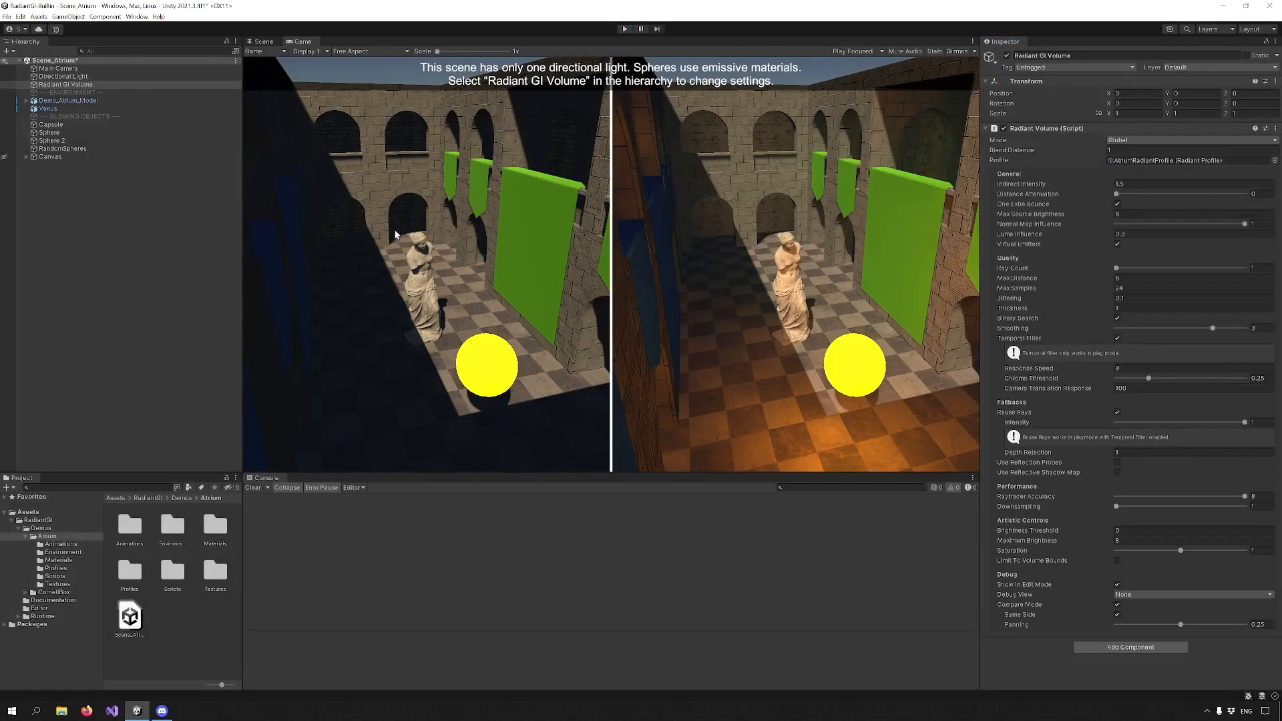
pyautogui.click(1117, 473)
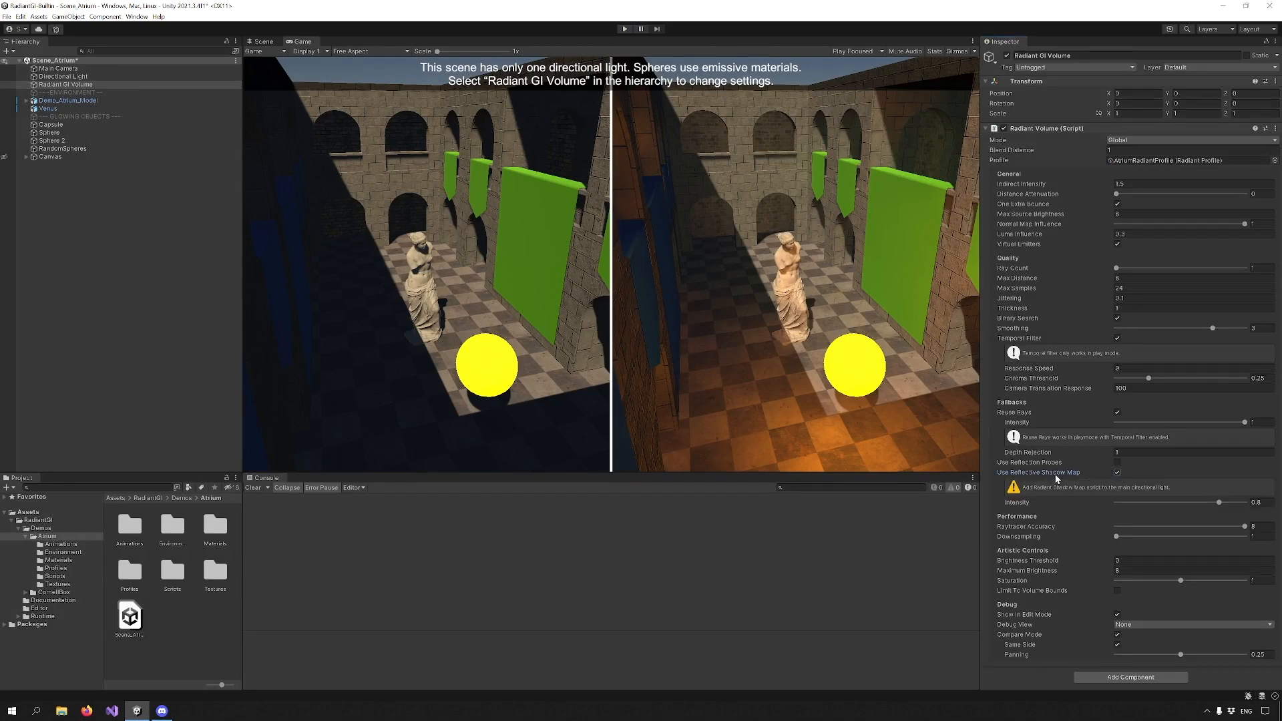
pyautogui.moveTo(1170, 497)
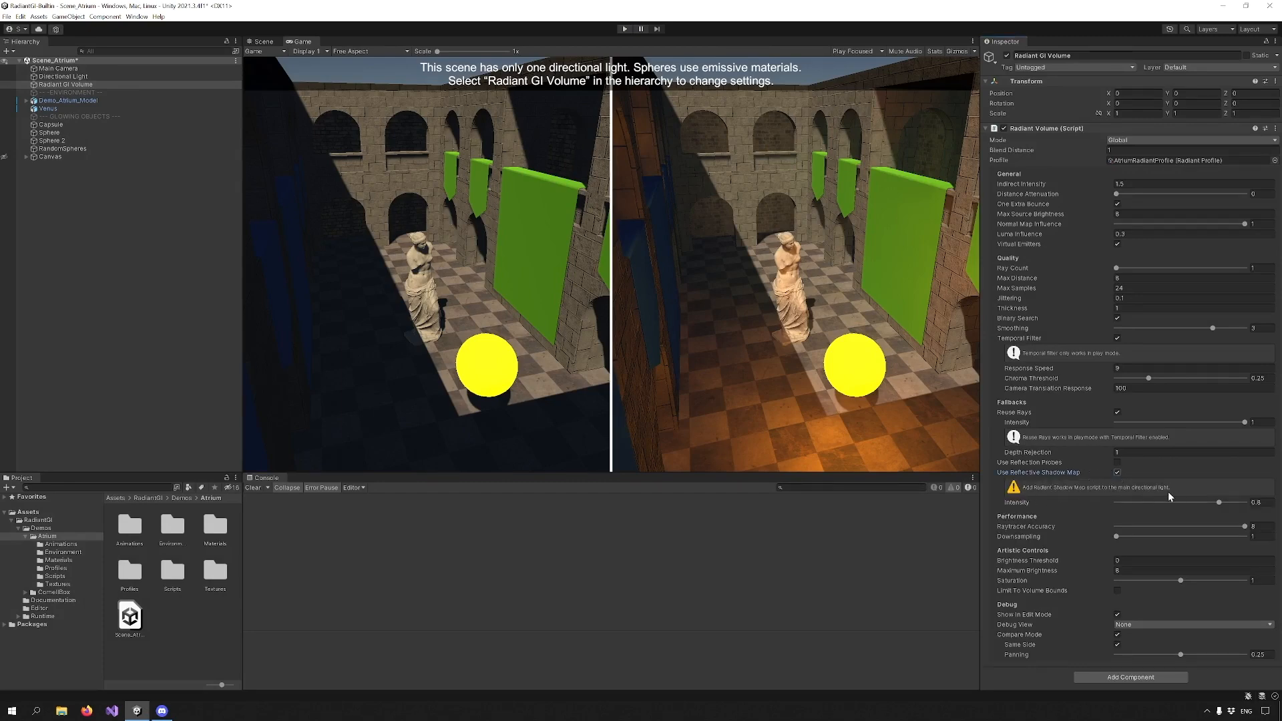
pyautogui.click(62, 77)
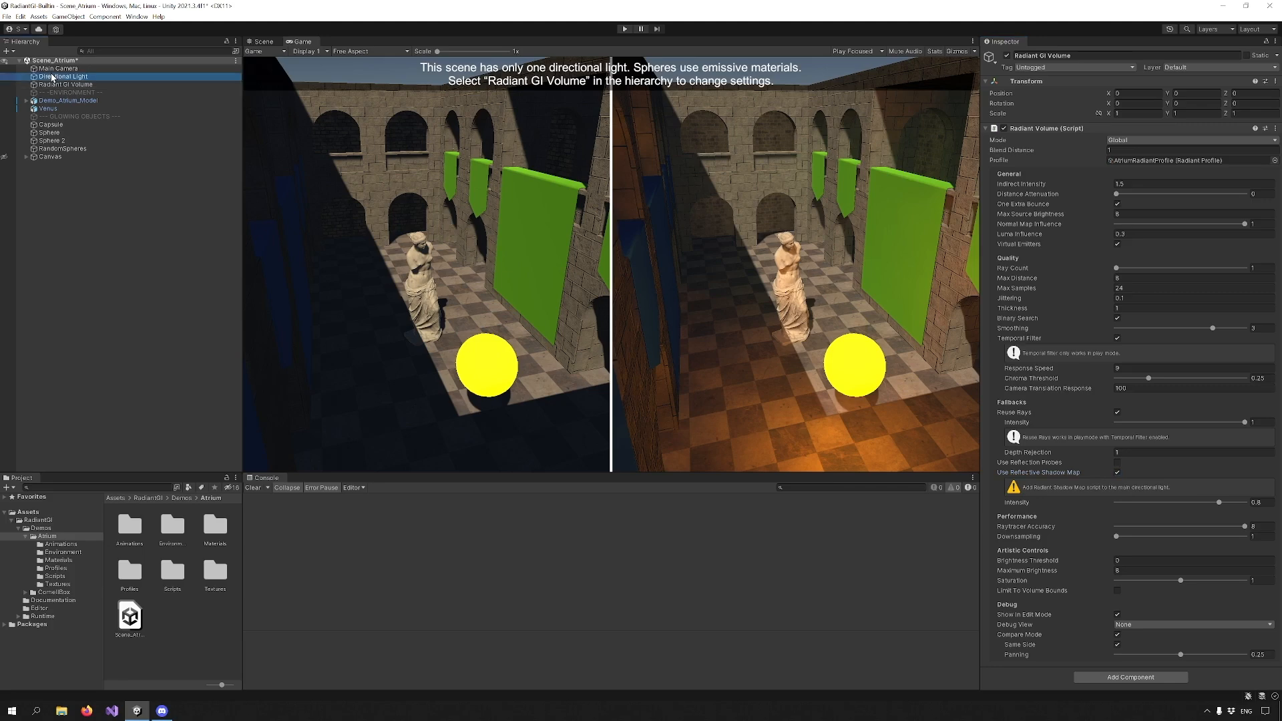
# Add a Radiant Shadow Map component to the Directional Light and return to the volume
pyautogui.click(61, 76)
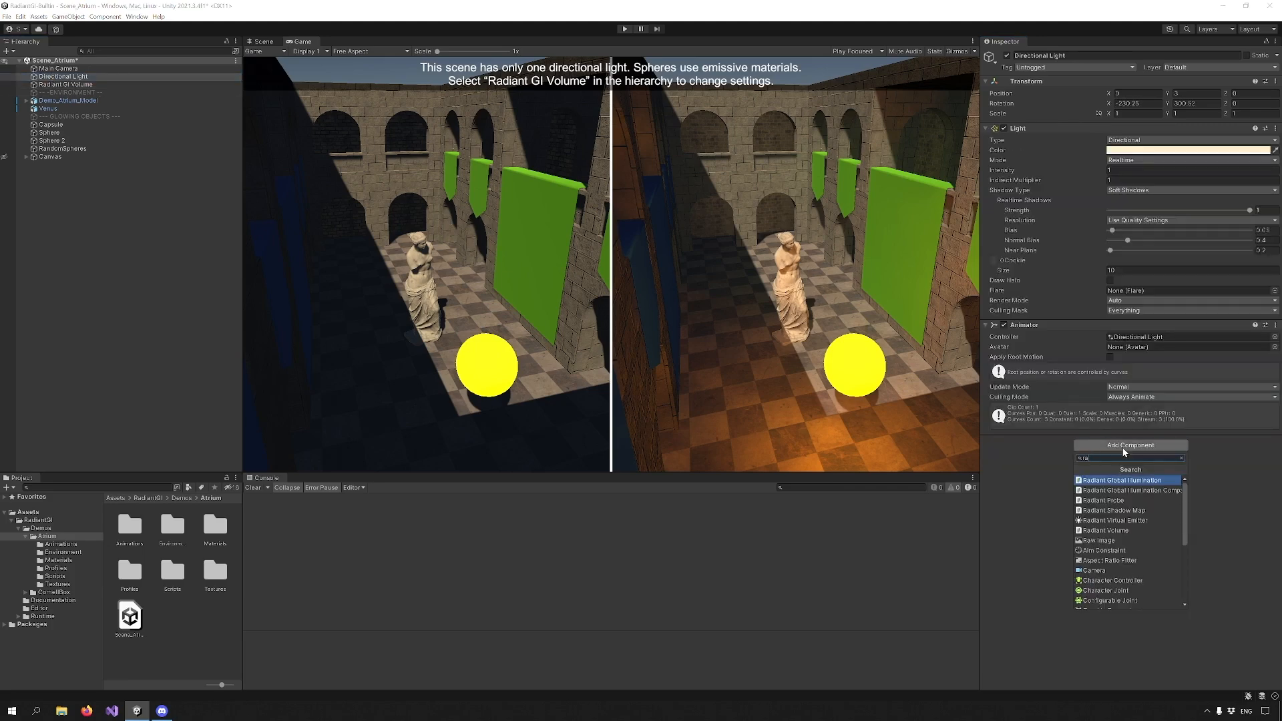
pyautogui.click(1116, 511)
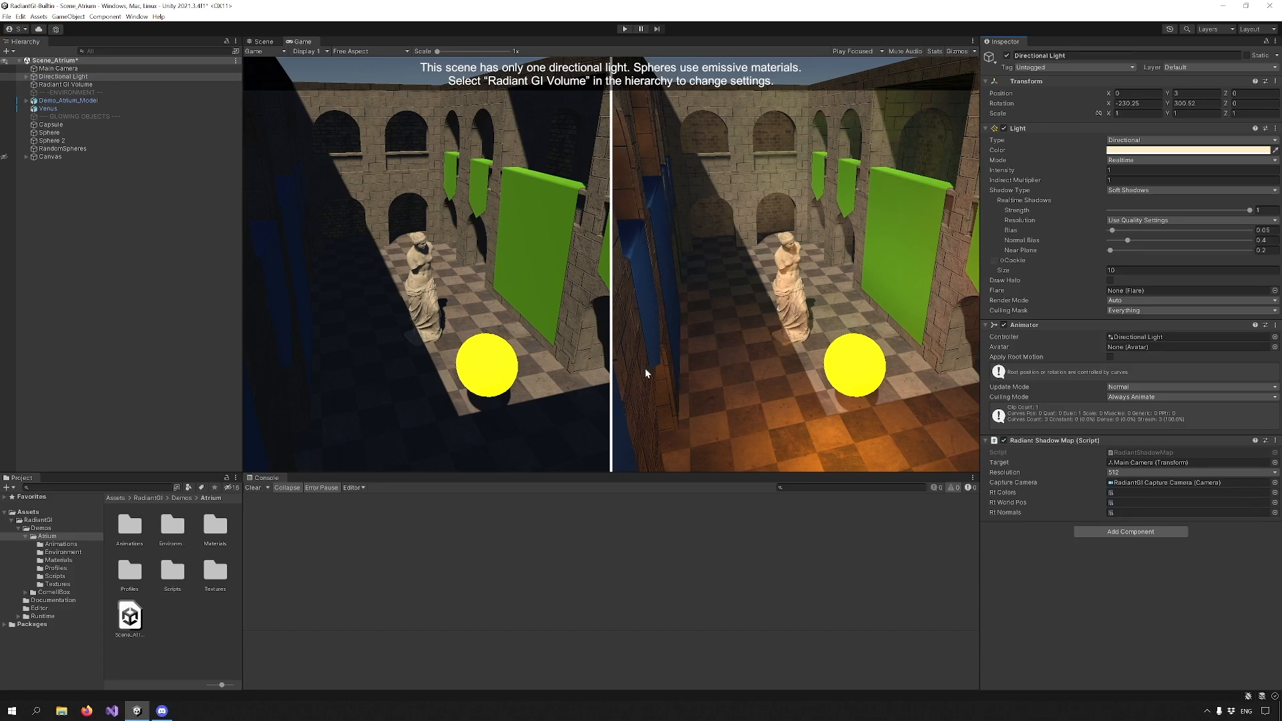
pyautogui.moveTo(974, 433)
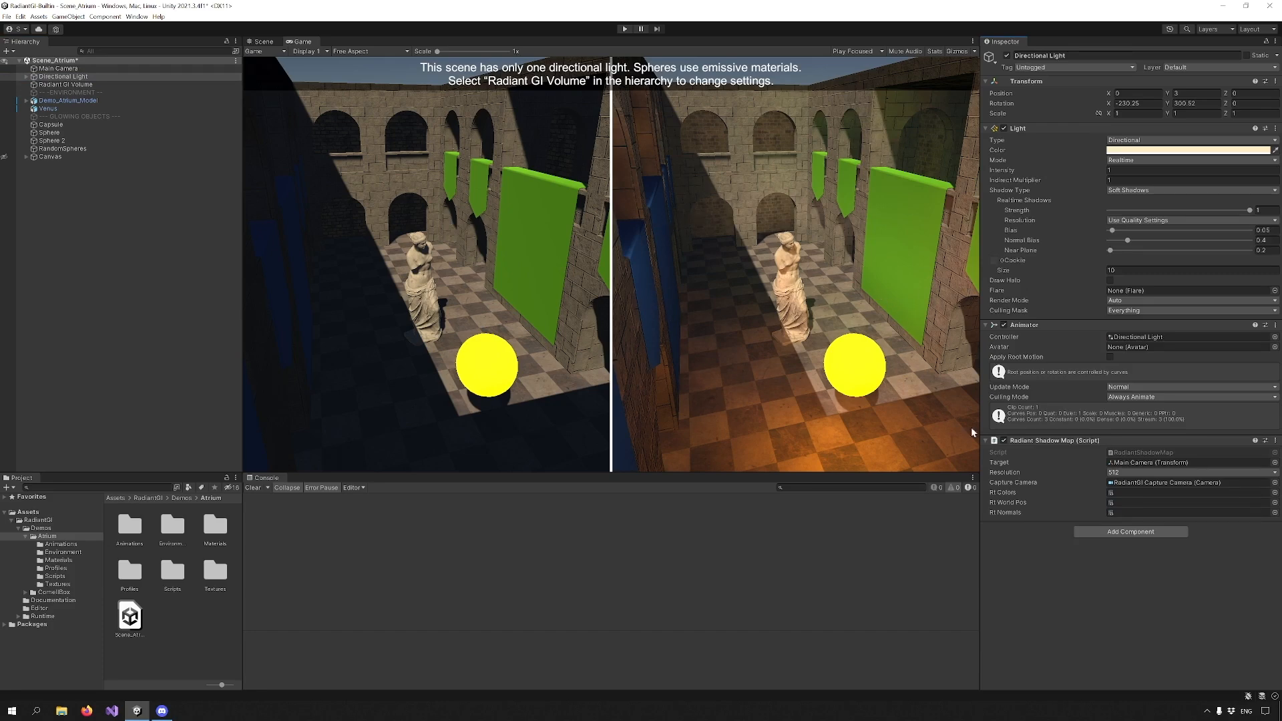
pyautogui.click(64, 84)
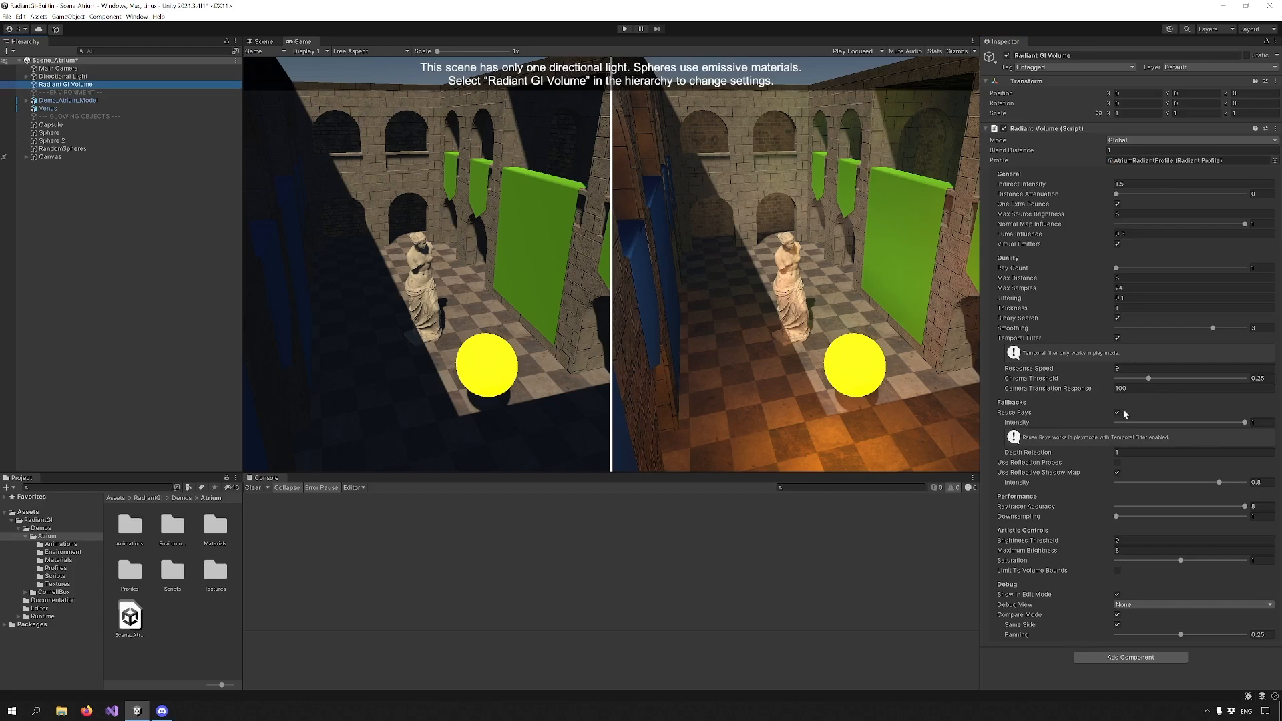
pyautogui.moveTo(1059, 460)
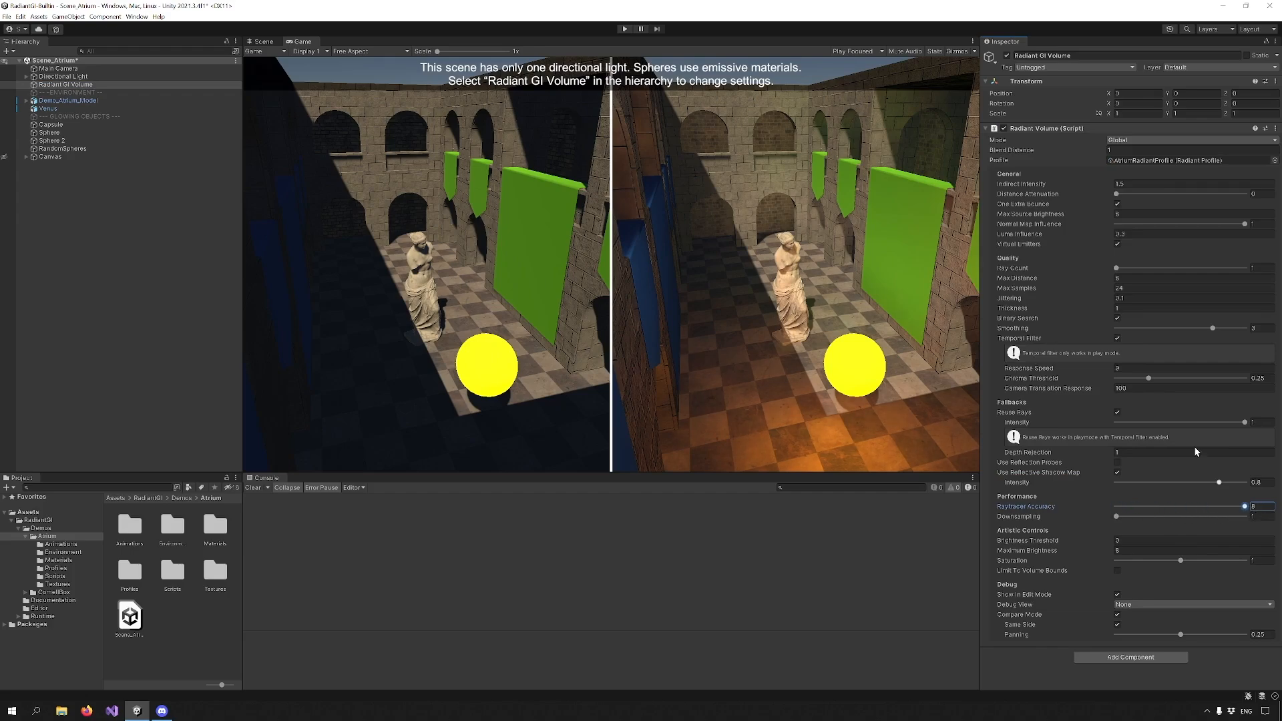
pyautogui.click(1190, 604)
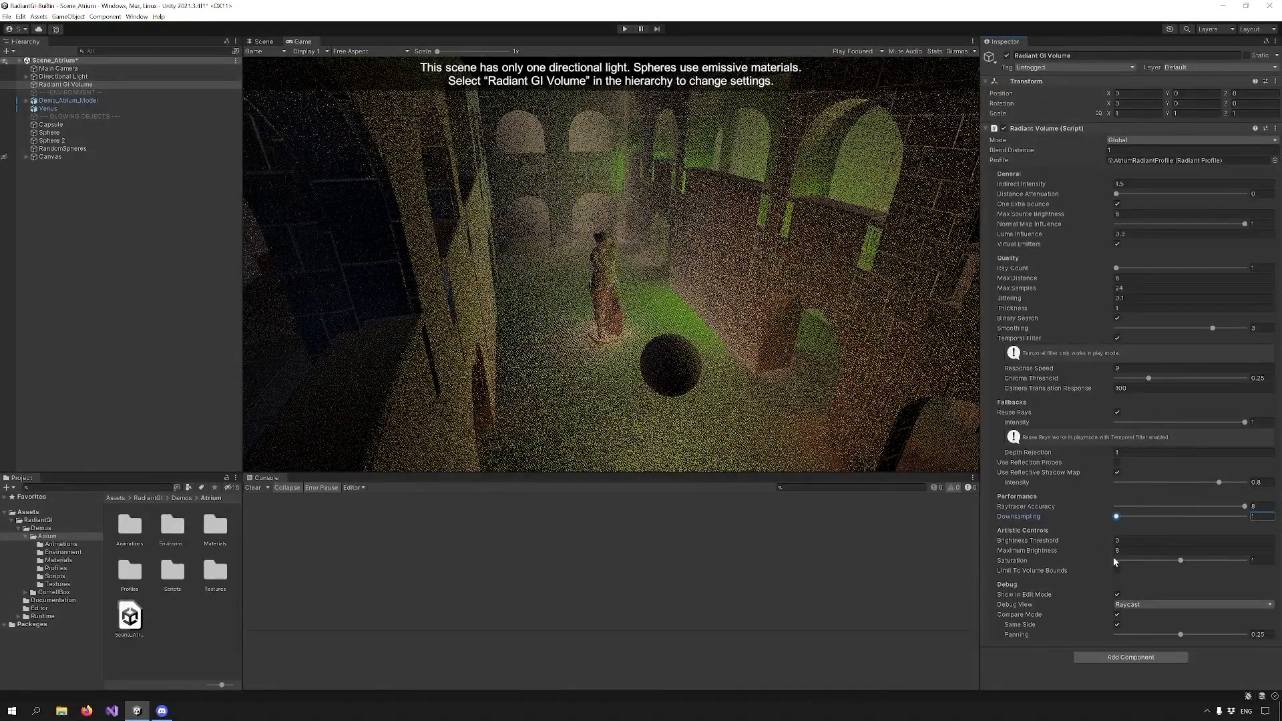
pyautogui.click(1192, 603)
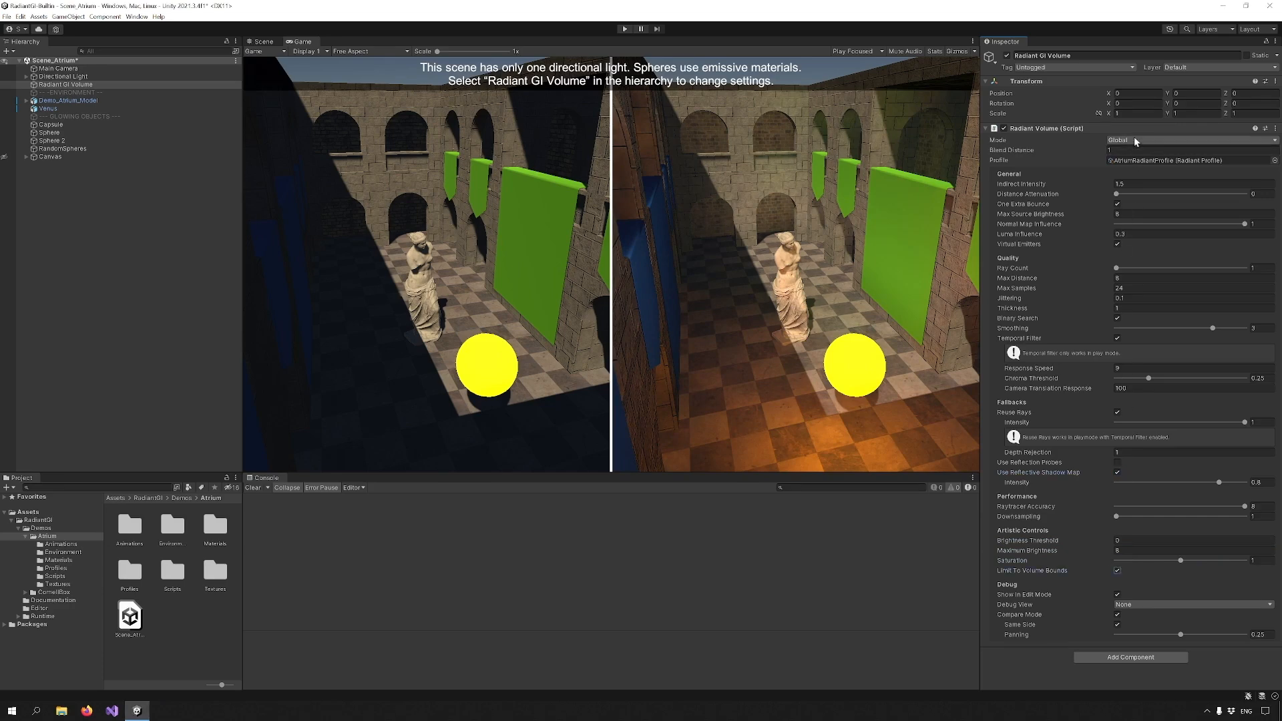
# Try Local volume mode and set it back to Global
pyautogui.click(1190, 140)
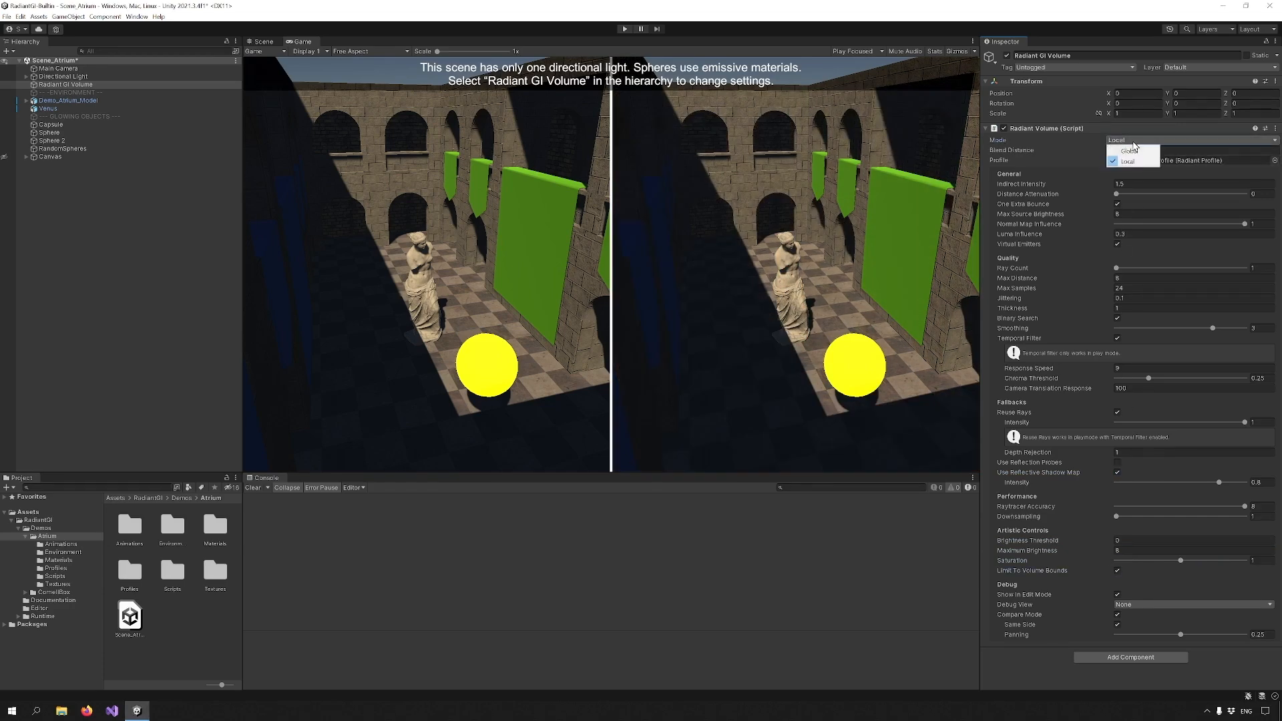
pyautogui.click(1130, 151)
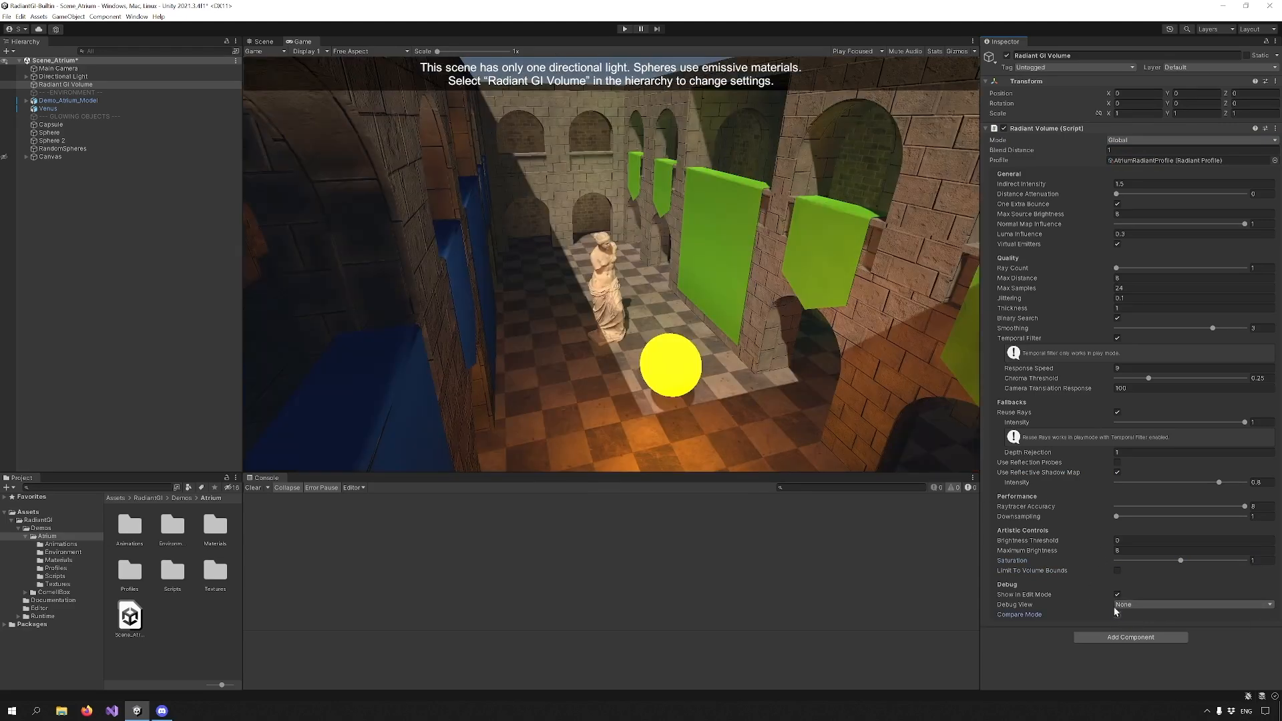
# Re-enable Compare Mode and switch off Use Reflective Shadow Map
pyautogui.click(1116, 614)
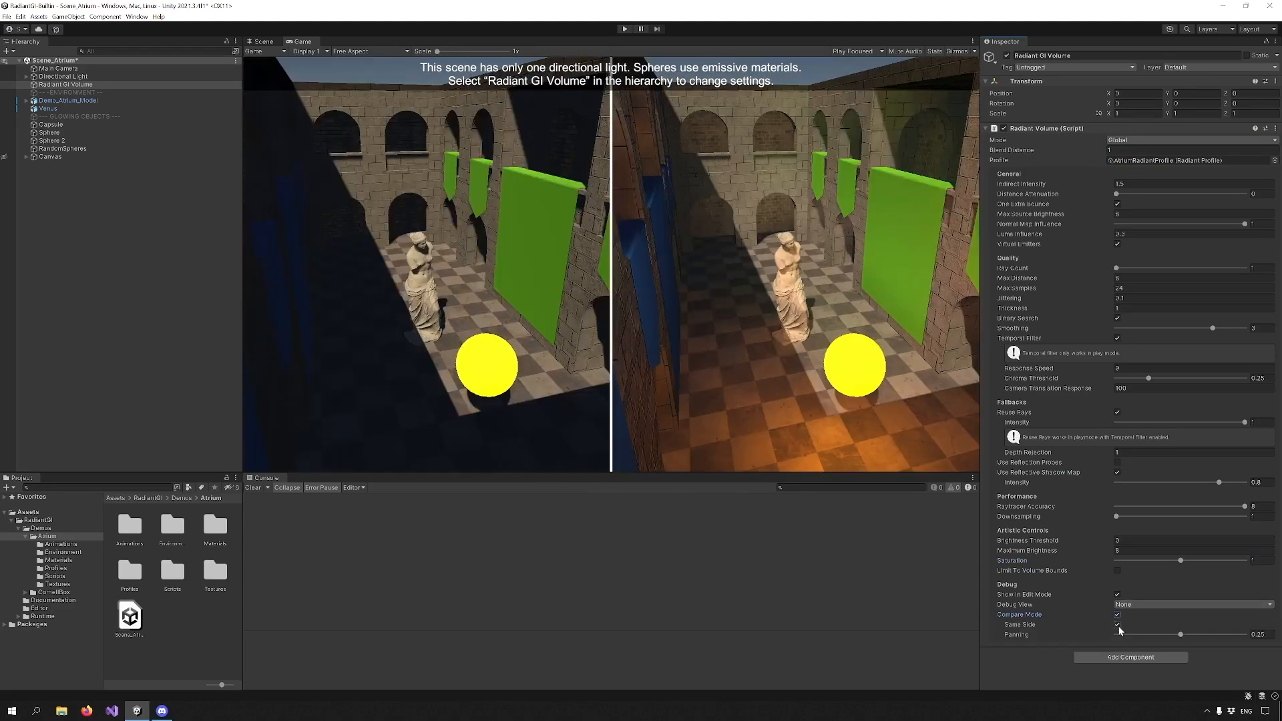
pyautogui.click(1116, 625)
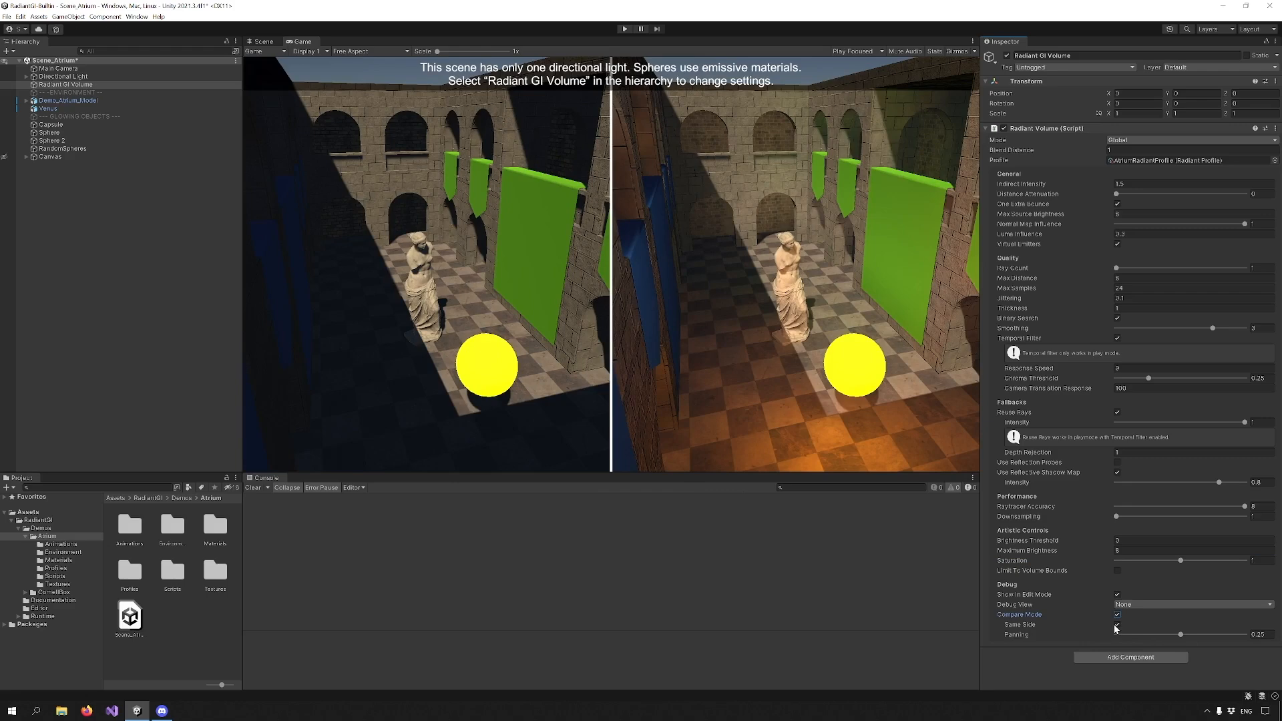
pyautogui.click(1117, 625)
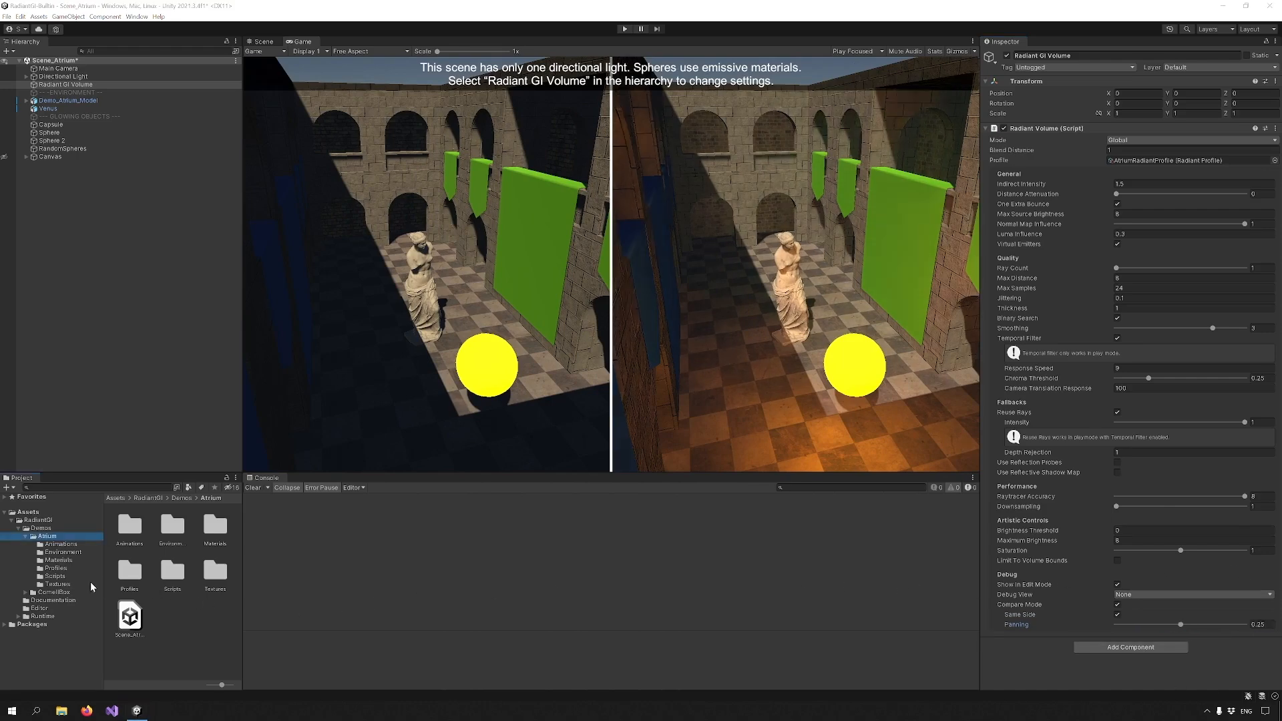
# Load Scene_CornellBox from the CornellBox demo folder and run it in Play mode
pyautogui.click(39, 592)
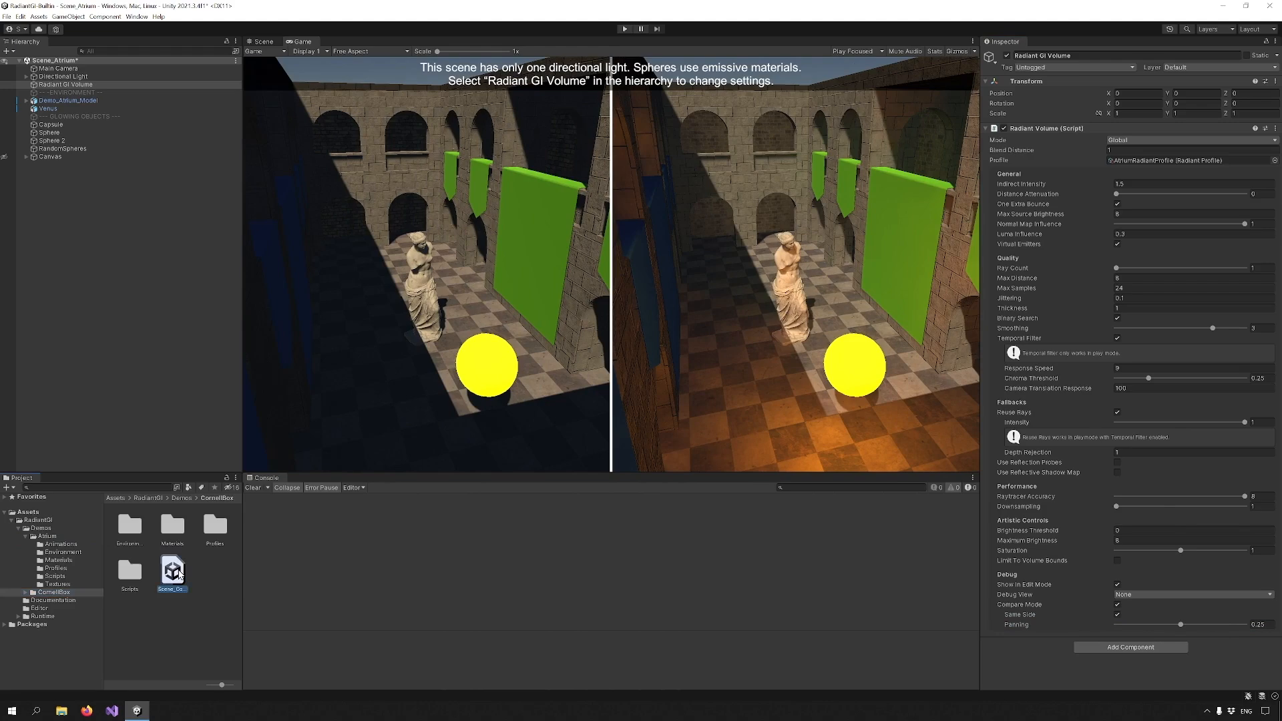
pyautogui.doubleClick(172, 570)
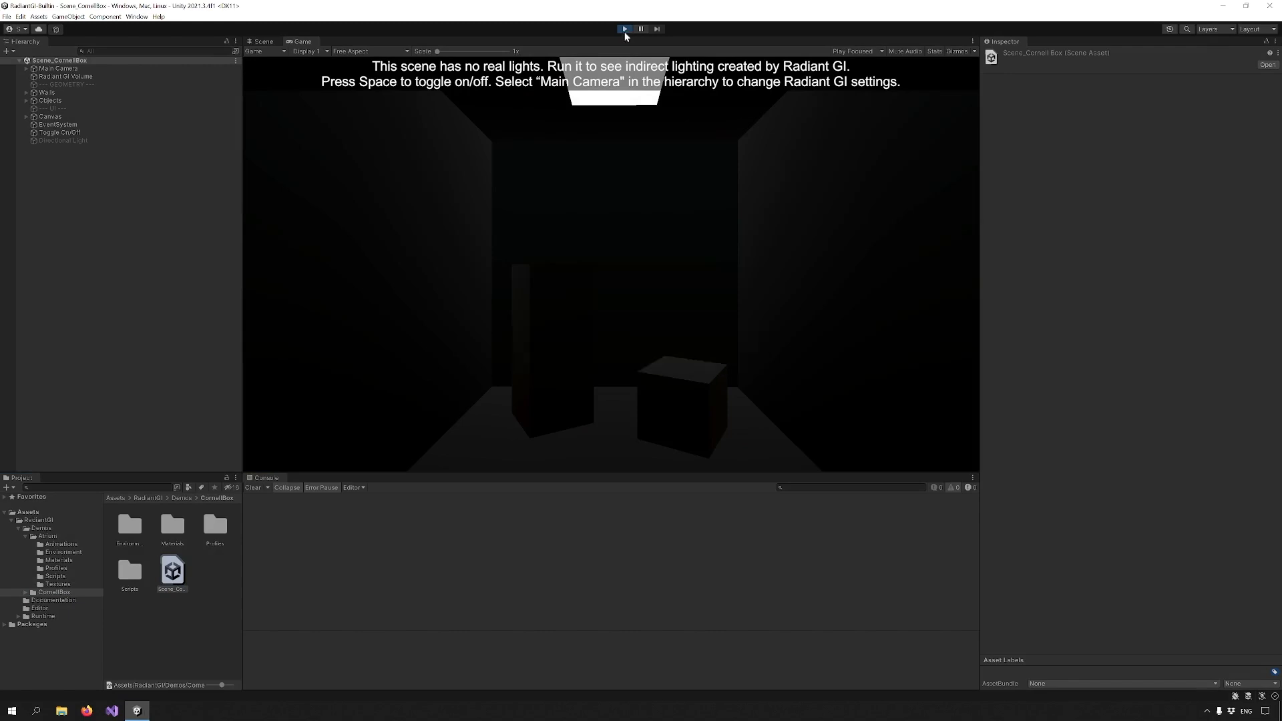
pyautogui.click(624, 28)
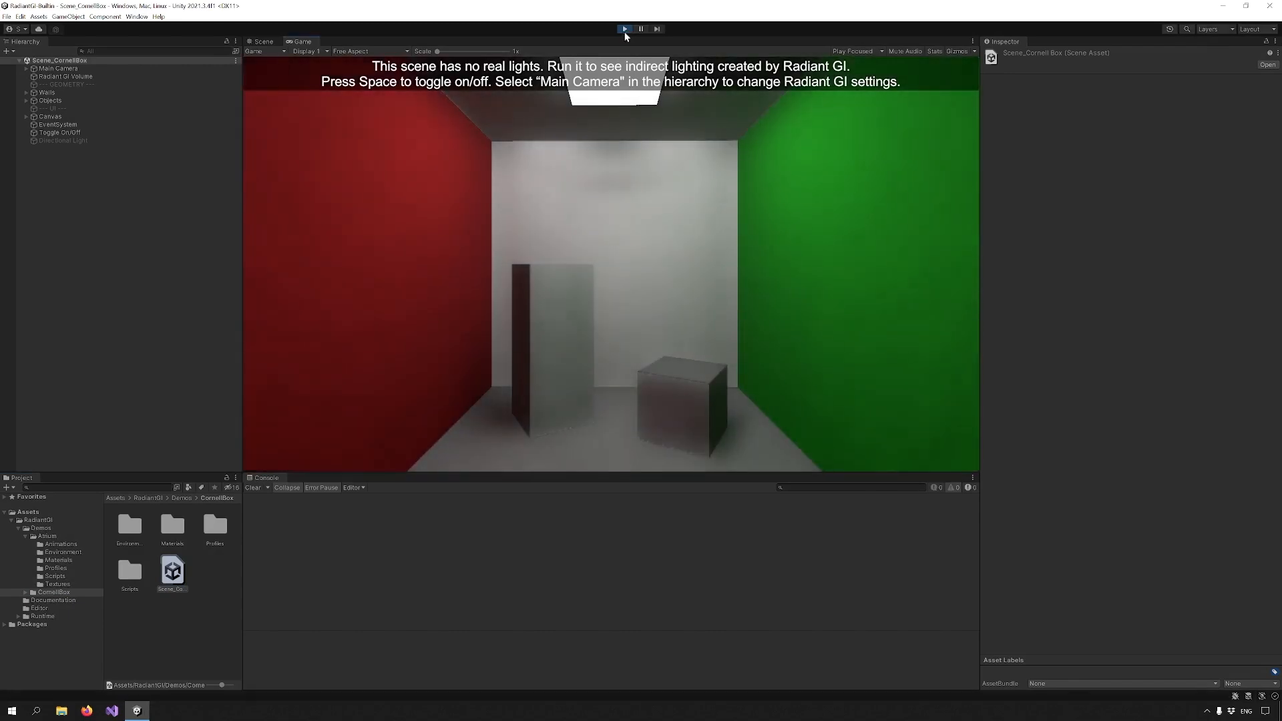
pyautogui.click(624, 28)
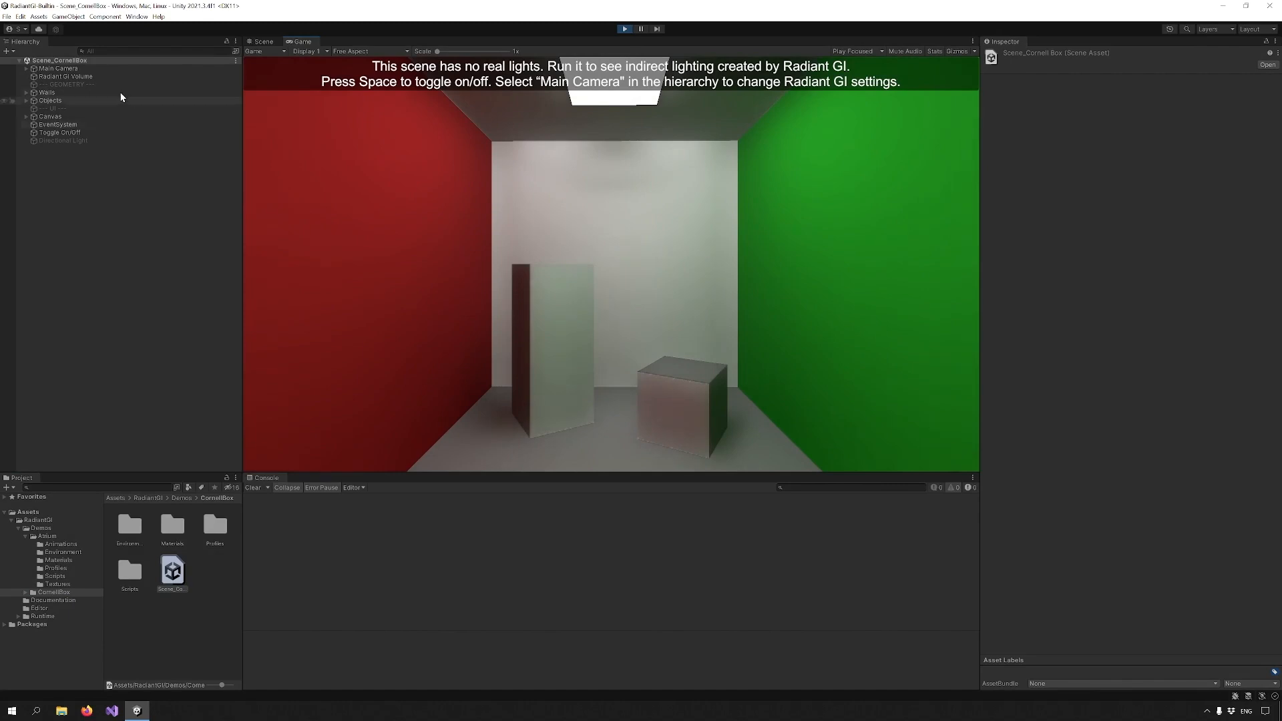
# Inspect the Radiant GI Volume object, then bring up the Radiant GI online introduction guide
pyautogui.click(65, 84)
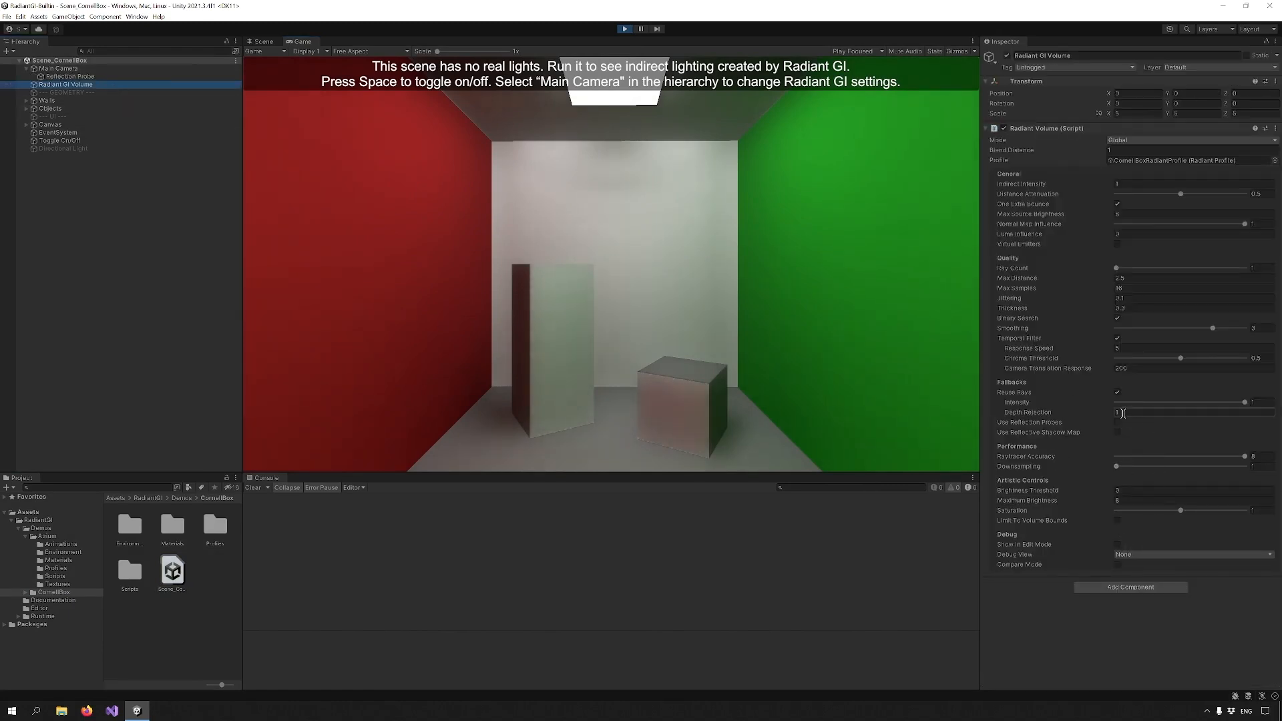
pyautogui.click(1117, 424)
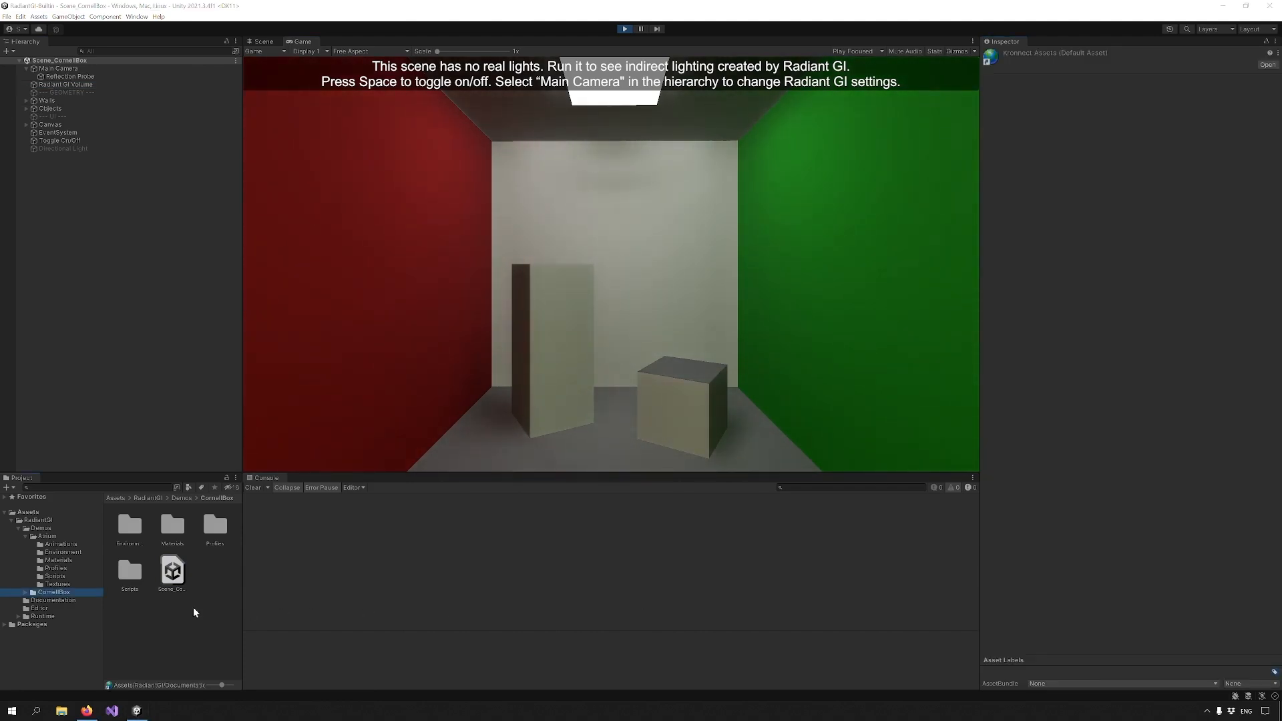
pyautogui.click(52, 600)
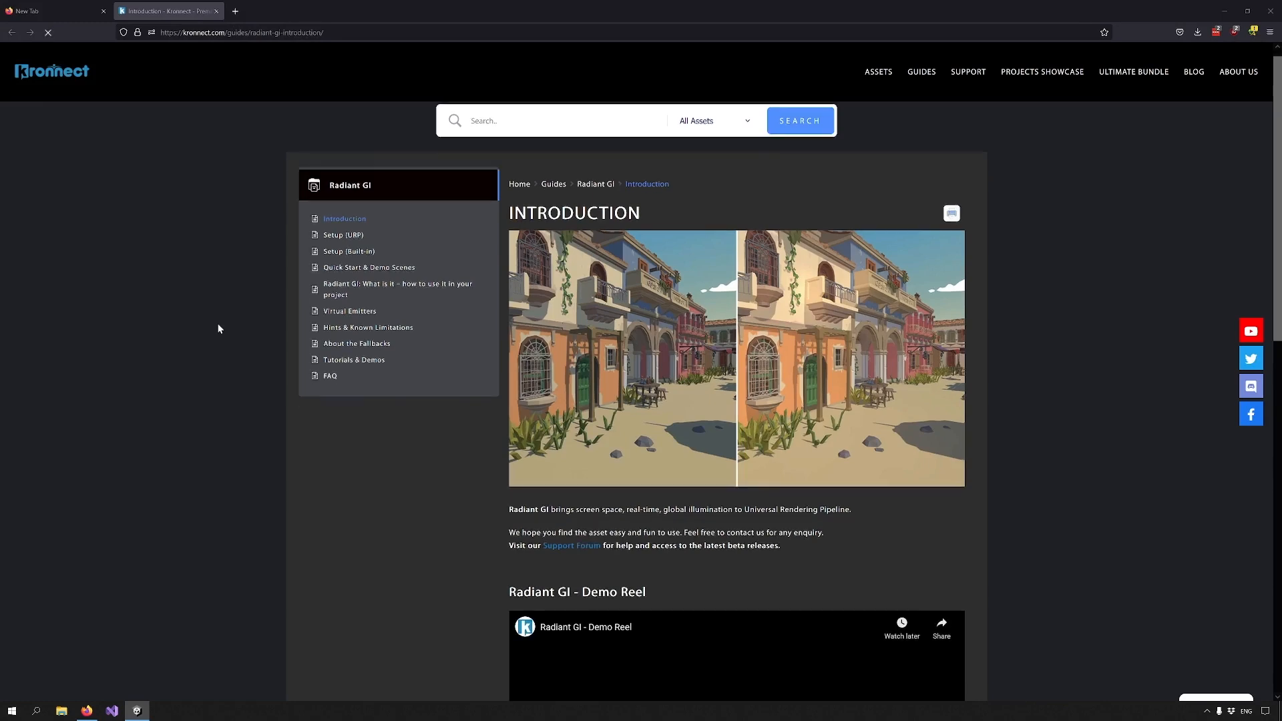
pyautogui.scroll(-3)
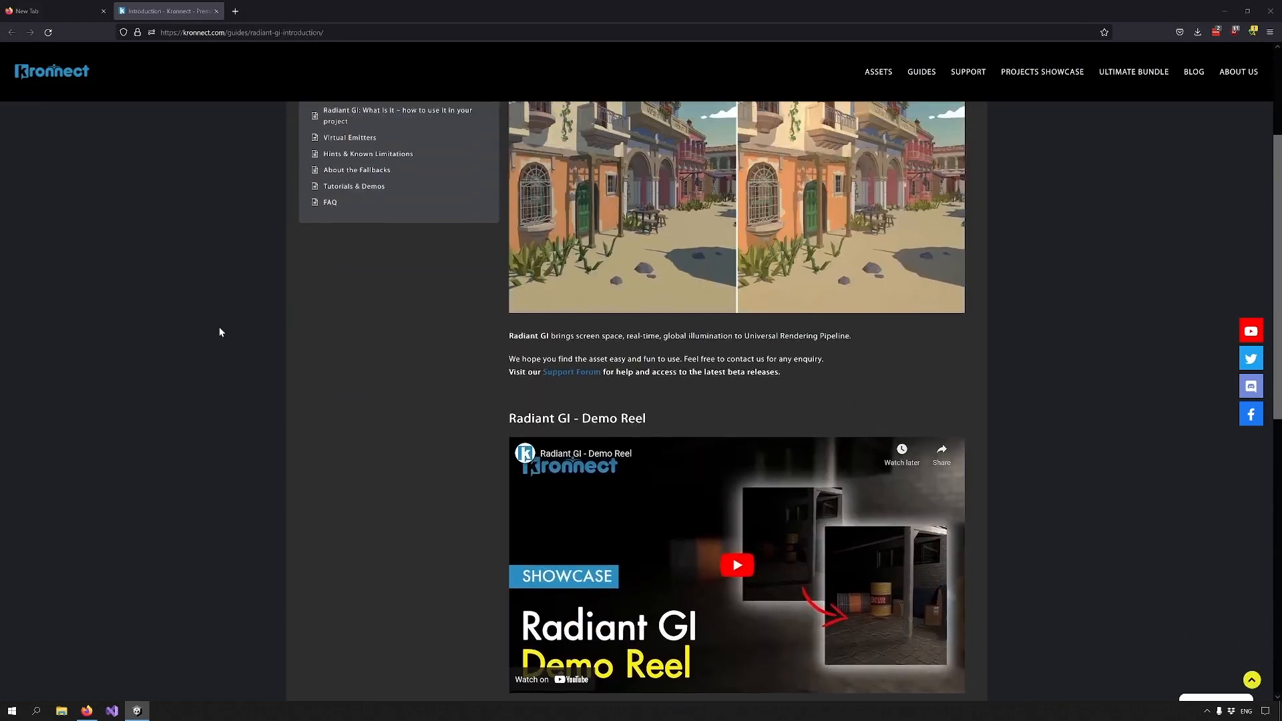